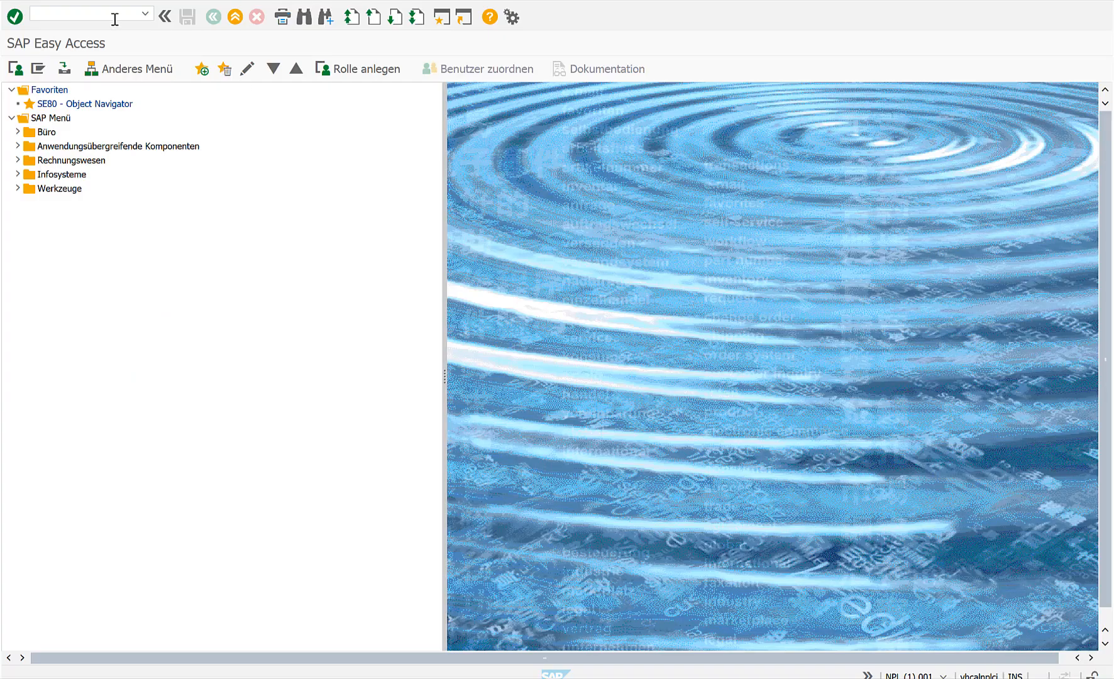
Run transaction SE38 and execute program ZABAPGIT chosen from the zabi suggestions.
type("se38")
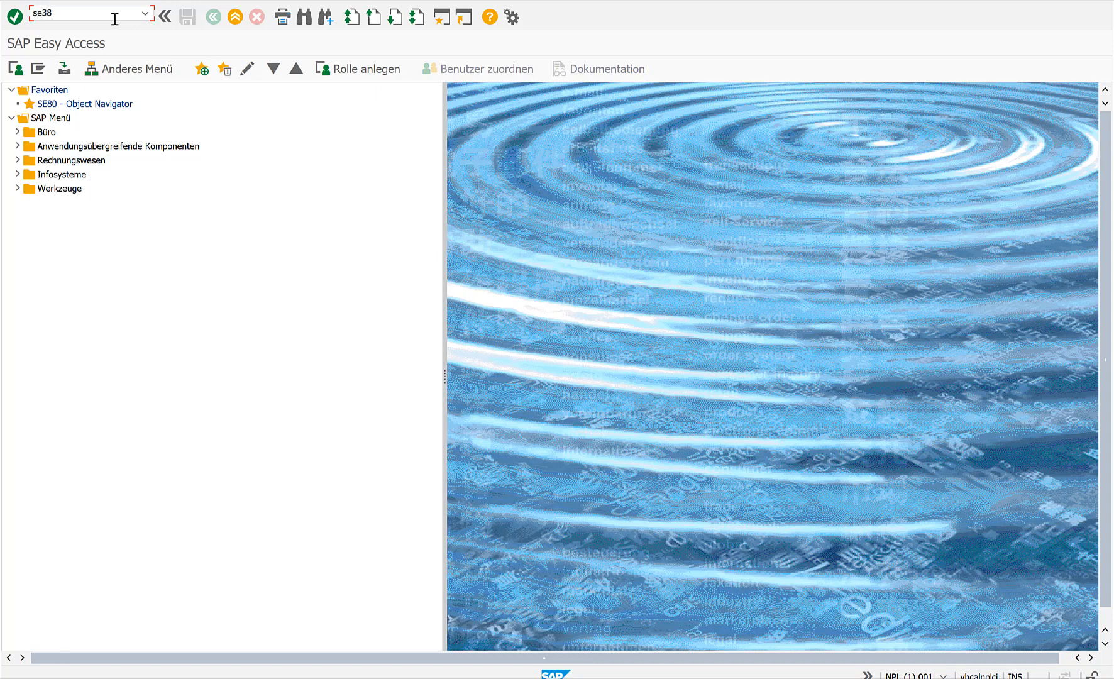
key("Enter")
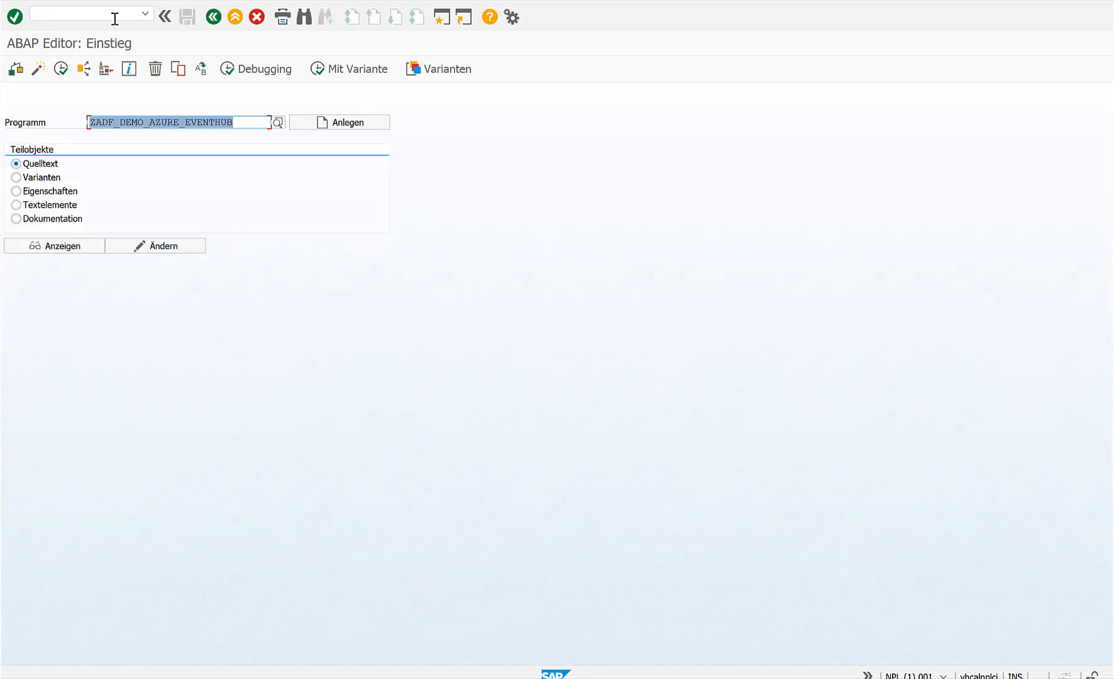
type("z")
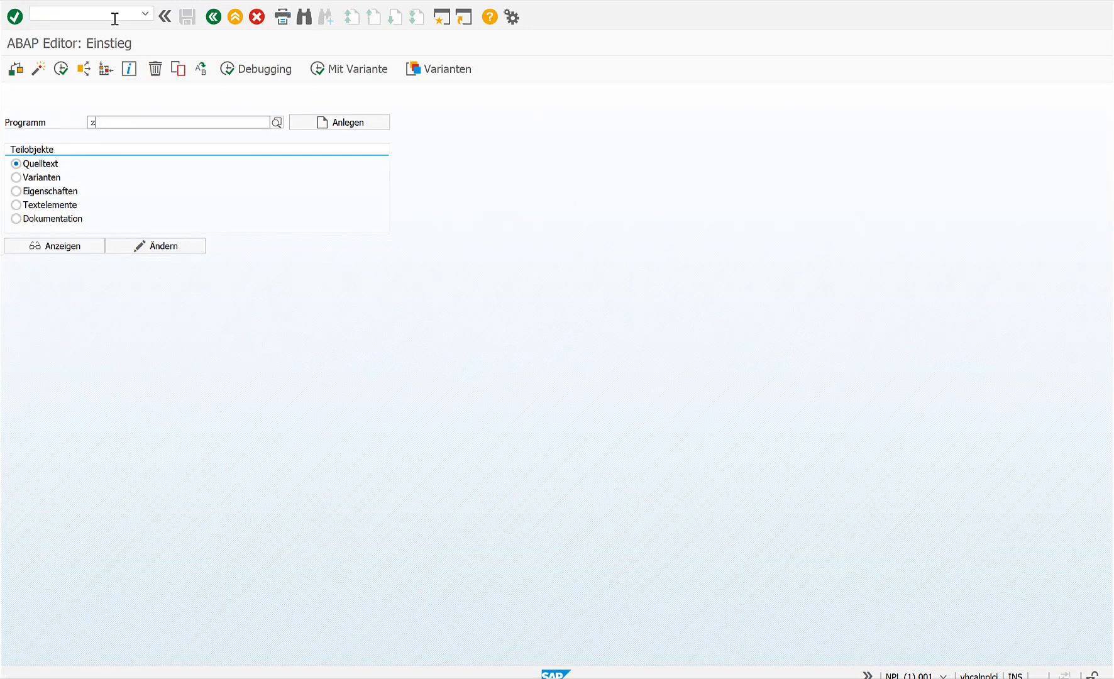
type("abi")
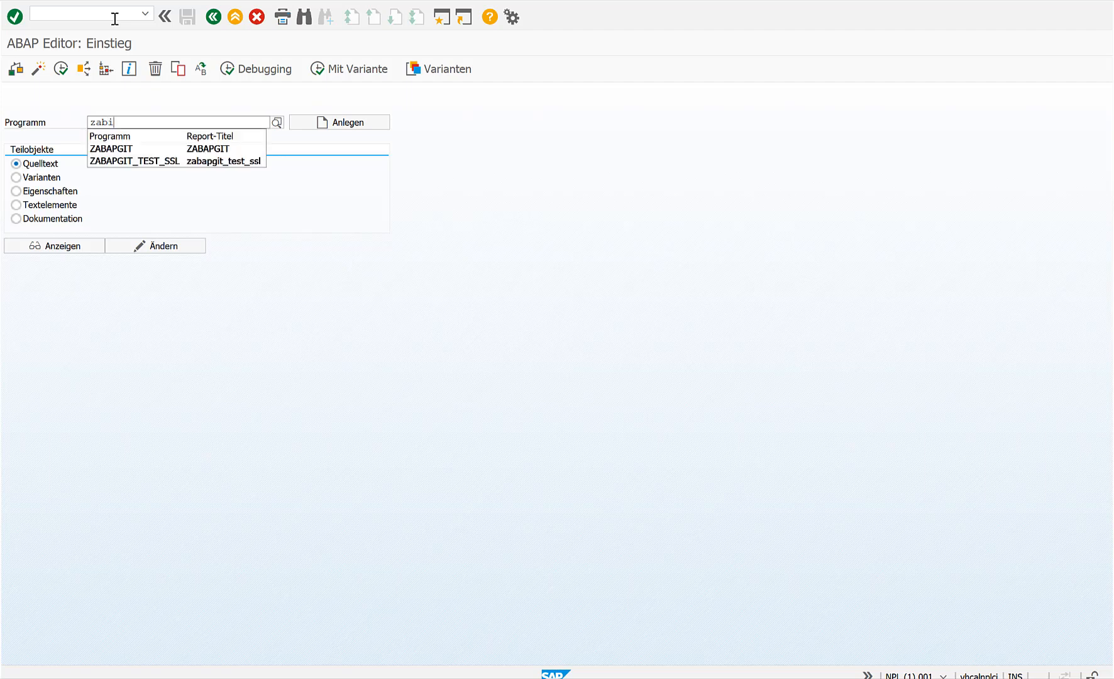
key("Backspace")
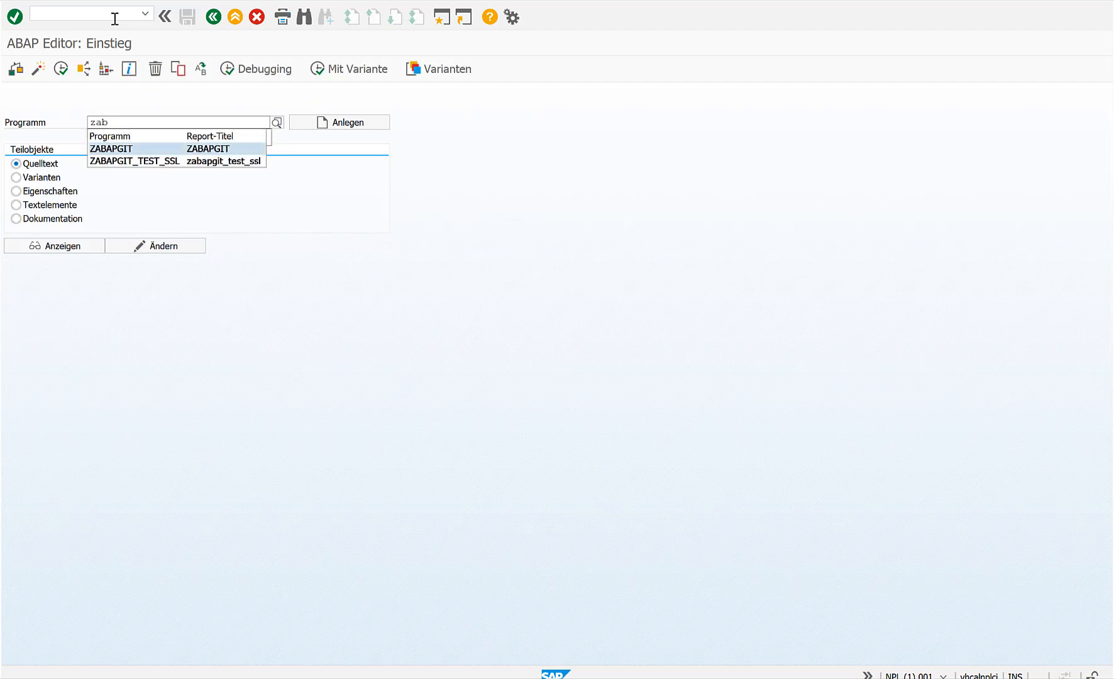
left_click(108, 148)
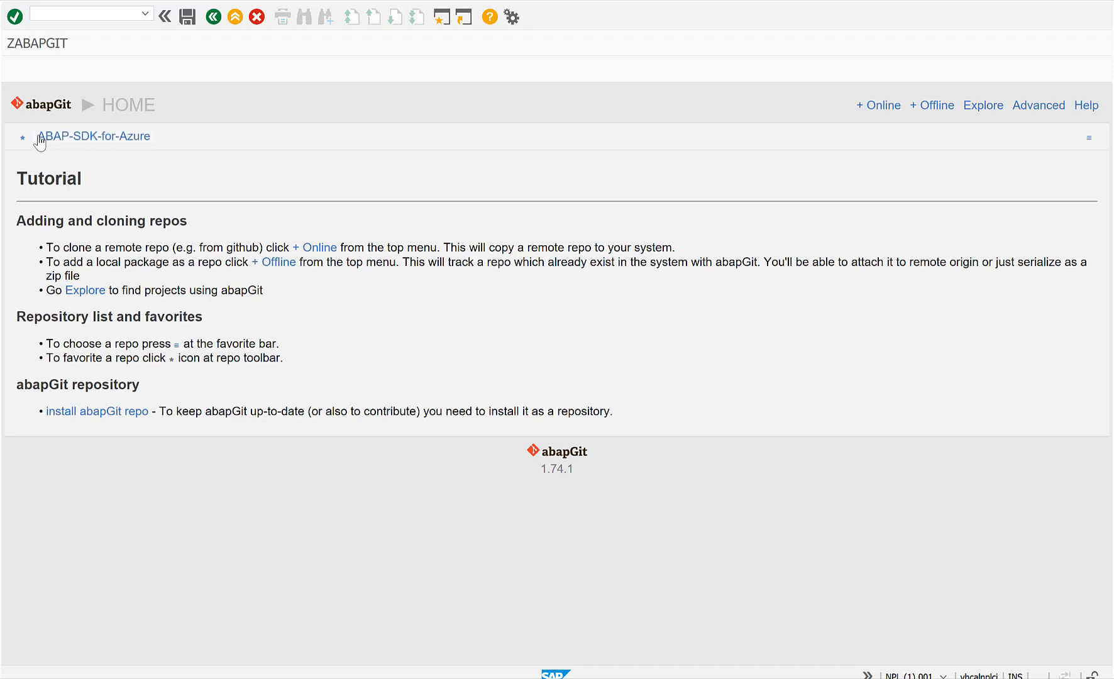
mouse_move(41, 143)
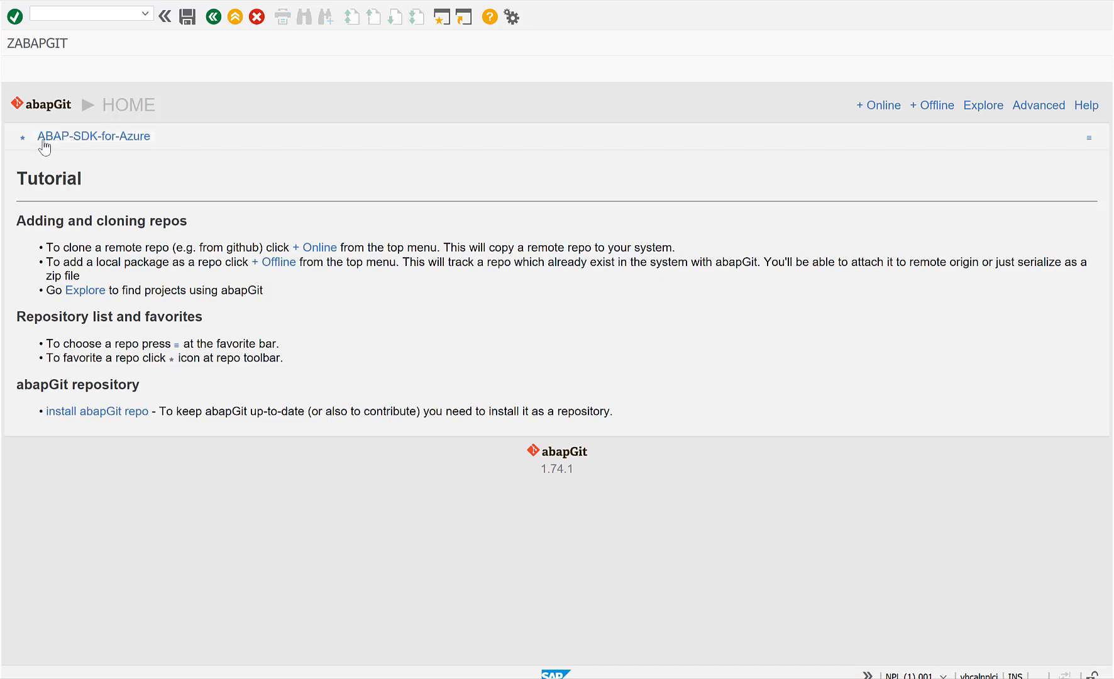
Open the ABAP-SDK-for-Azure repository from the abapGit favourites and browse its objects.
left_click(94, 136)
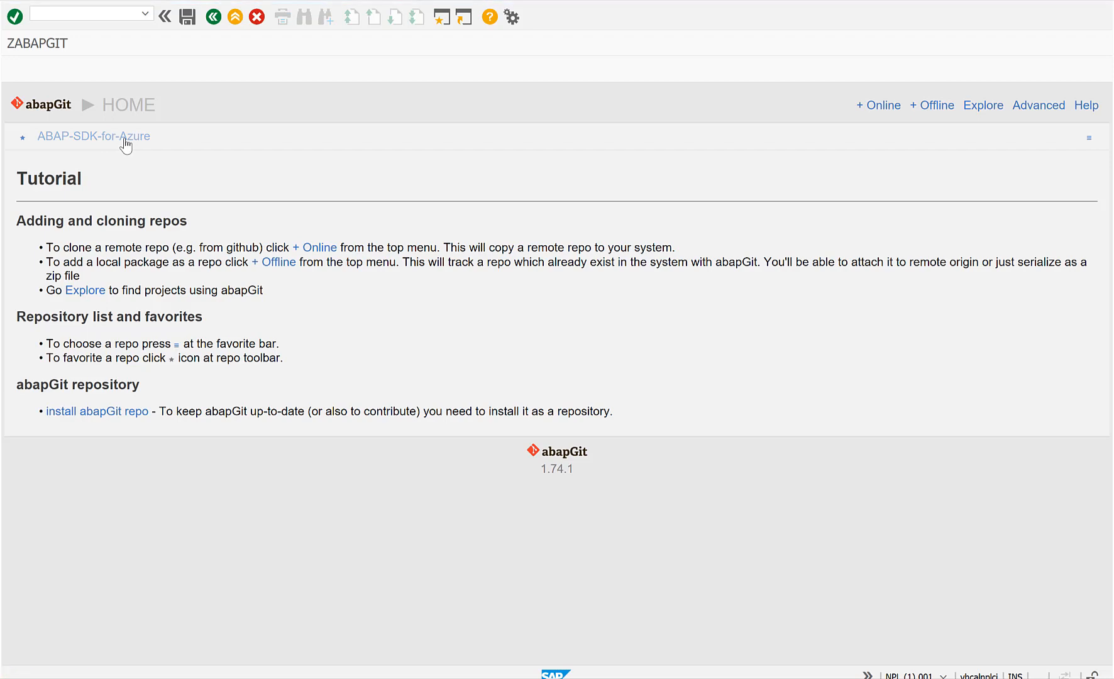
left_click(96, 135)
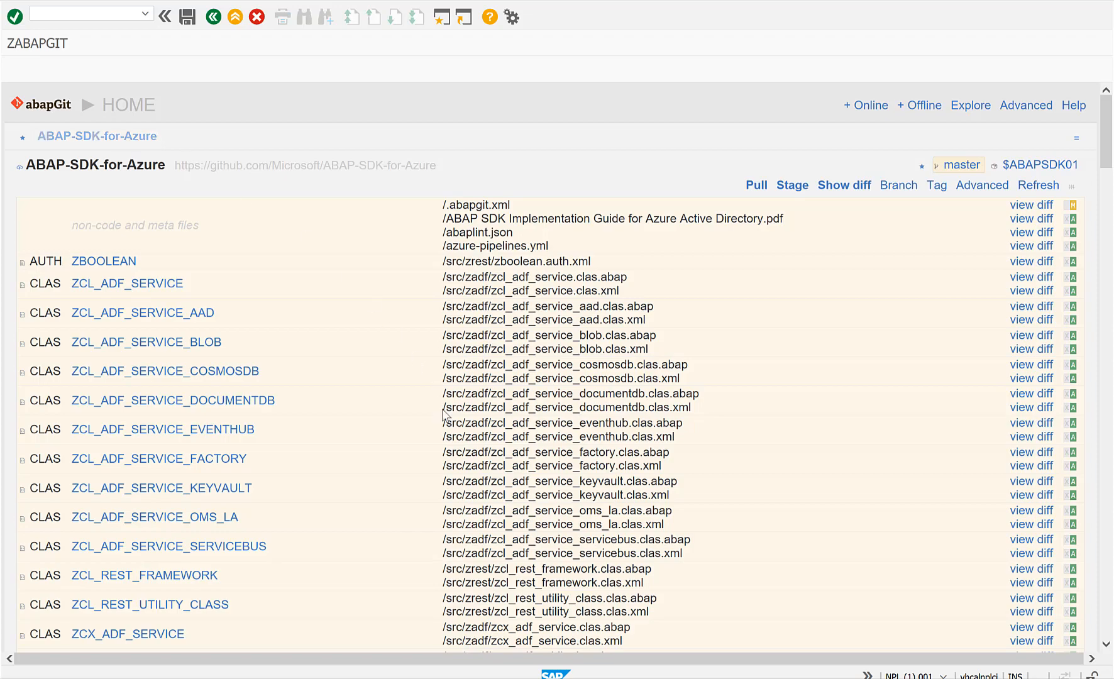
scroll("down", 3)
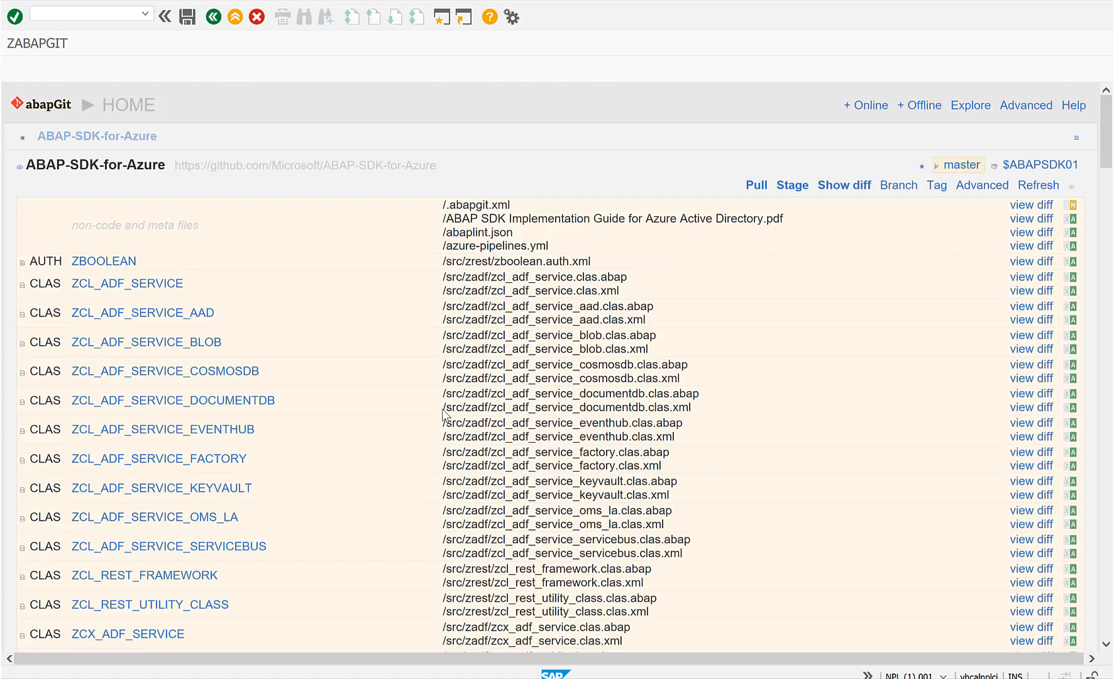
mouse_move(251, 40)
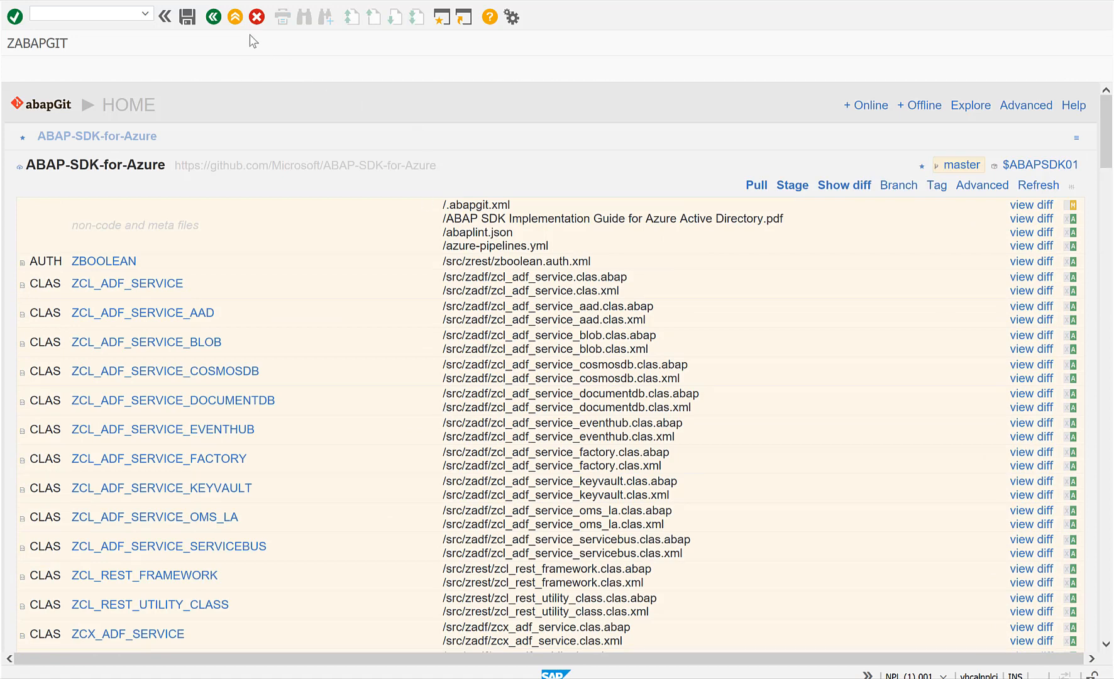
In SM30 display ZREST_CONFIG entry DEMO_EHUB with destination AZURE_ABAP_SDK-EVENTHUB selected.
left_click(88, 15)
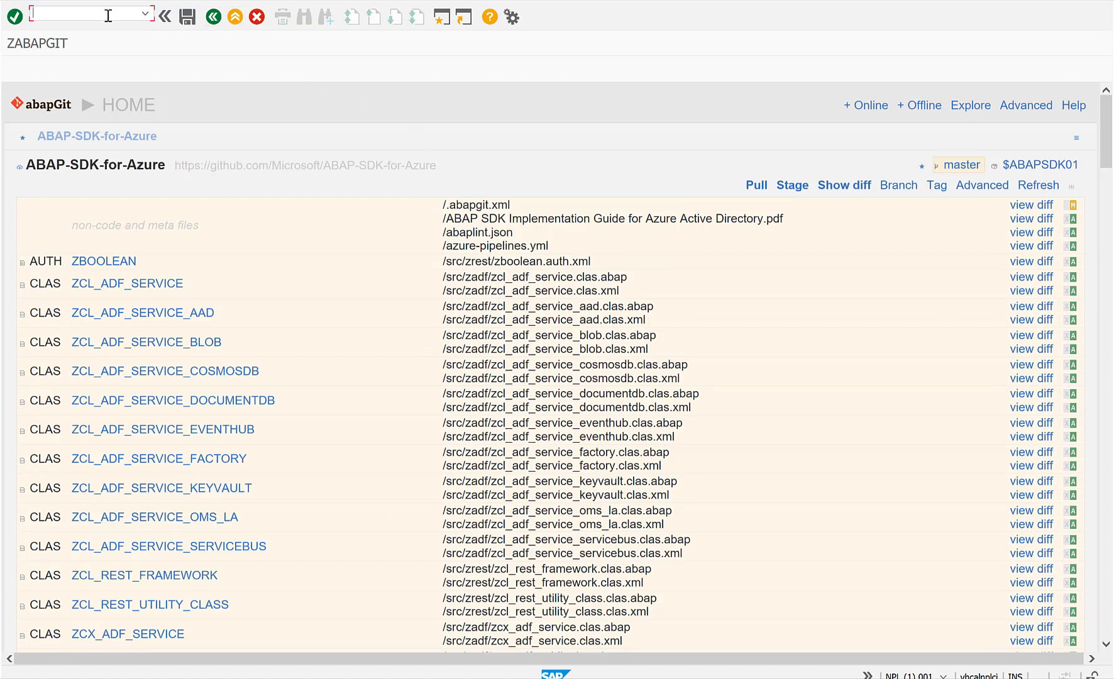
type("/nsm30")
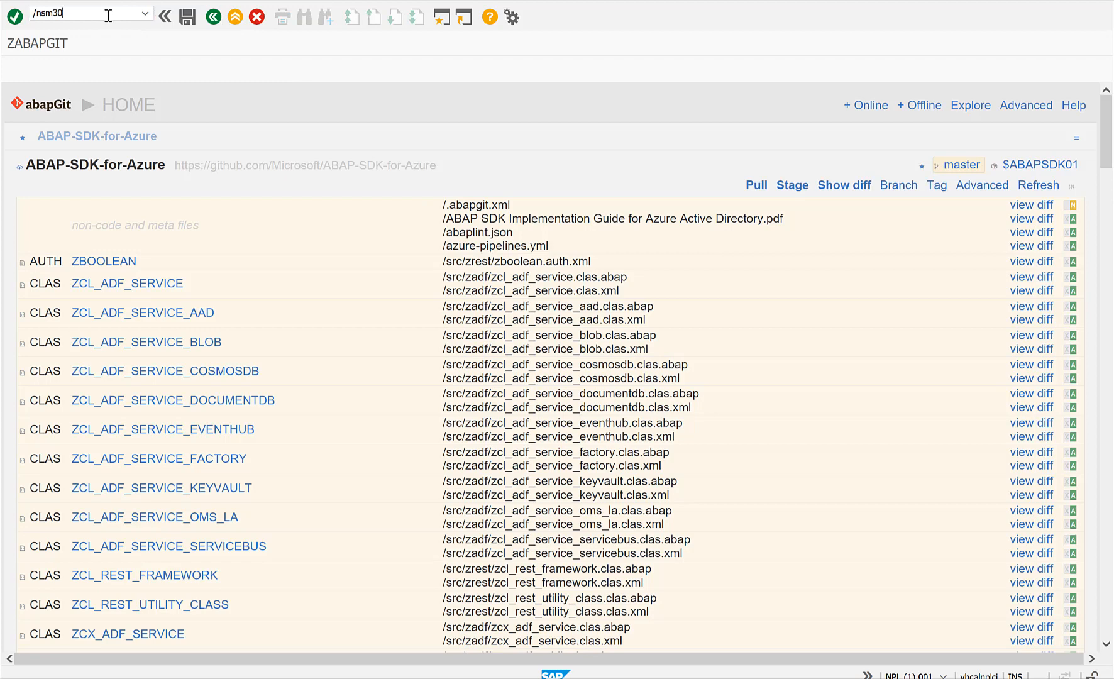
key("Enter")
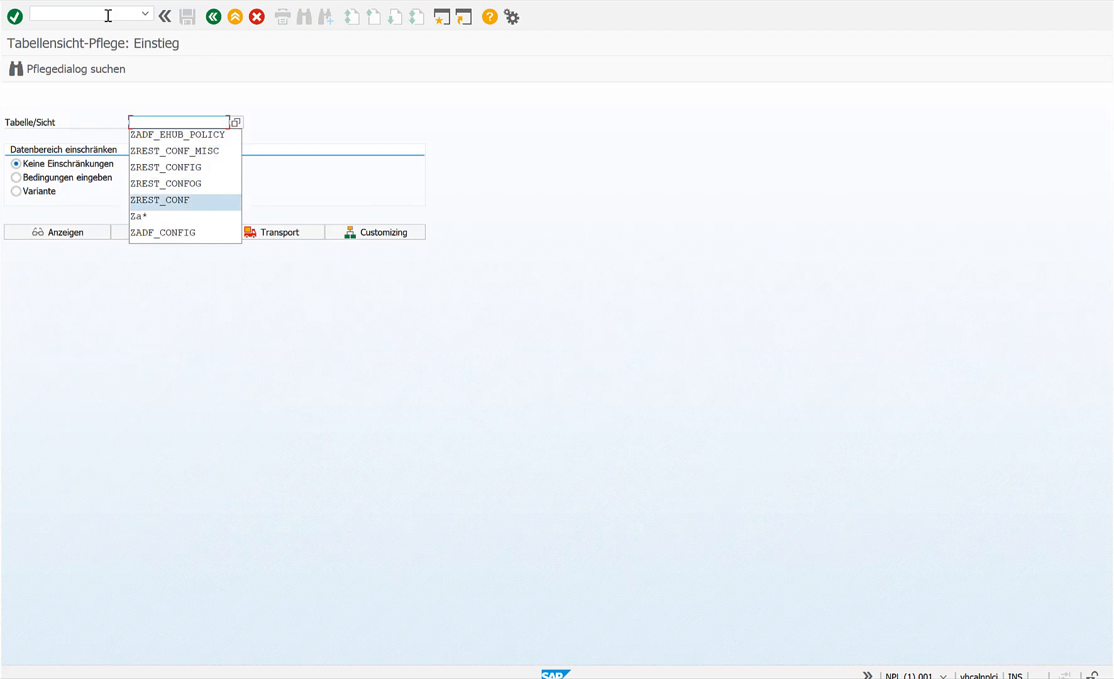
left_click(160, 200)
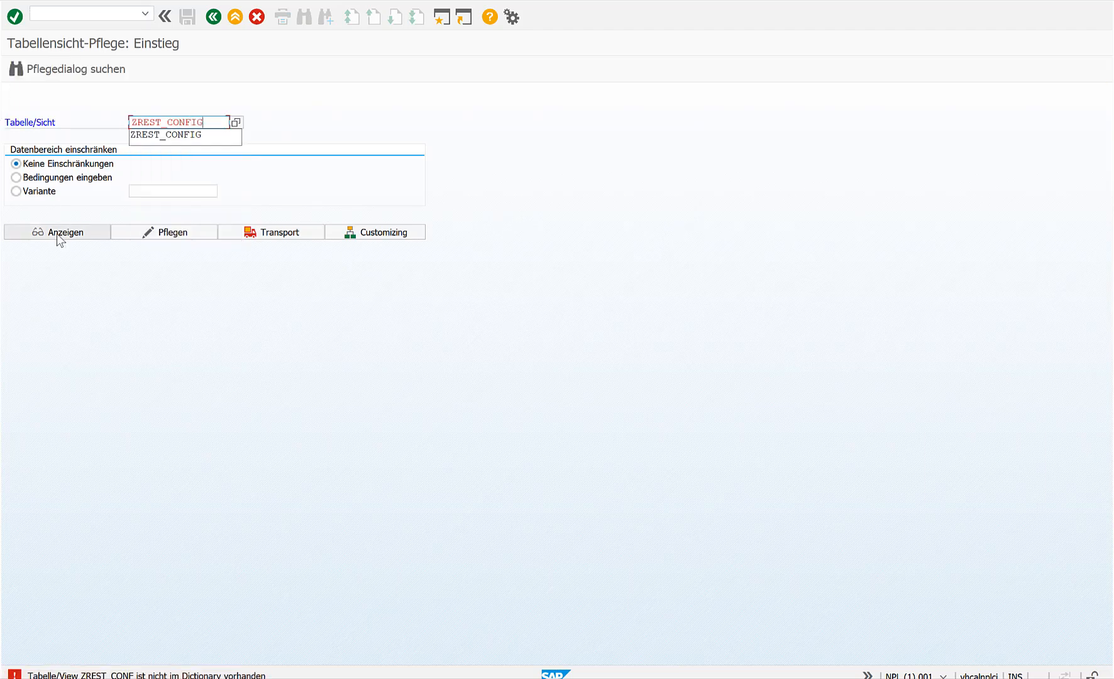
left_click(65, 232)
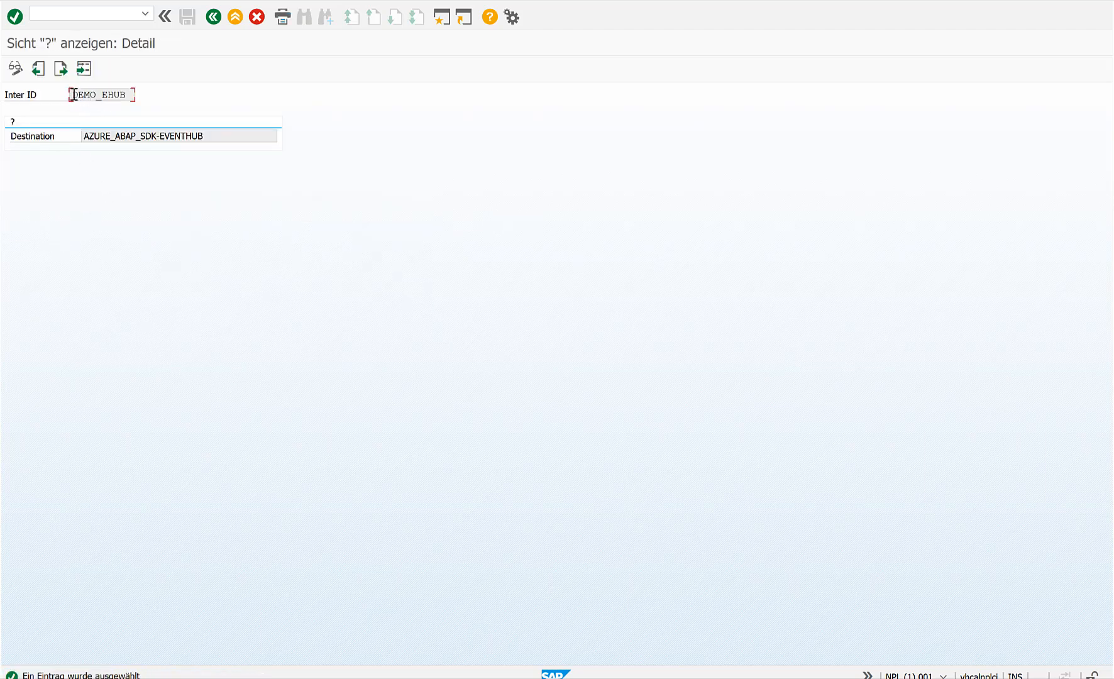
left_click(157, 136)
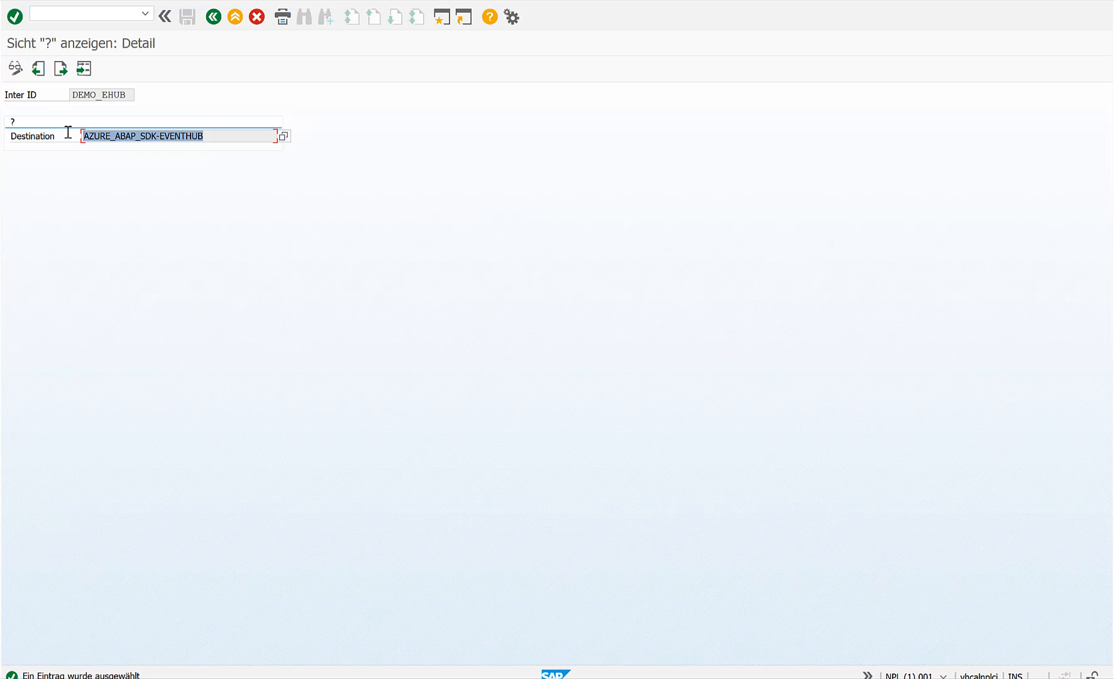
In SM59 expand HTTP connections to external servers and inspect AZURE_ABAP_SDK-EVENTHUB.
type("/ns")
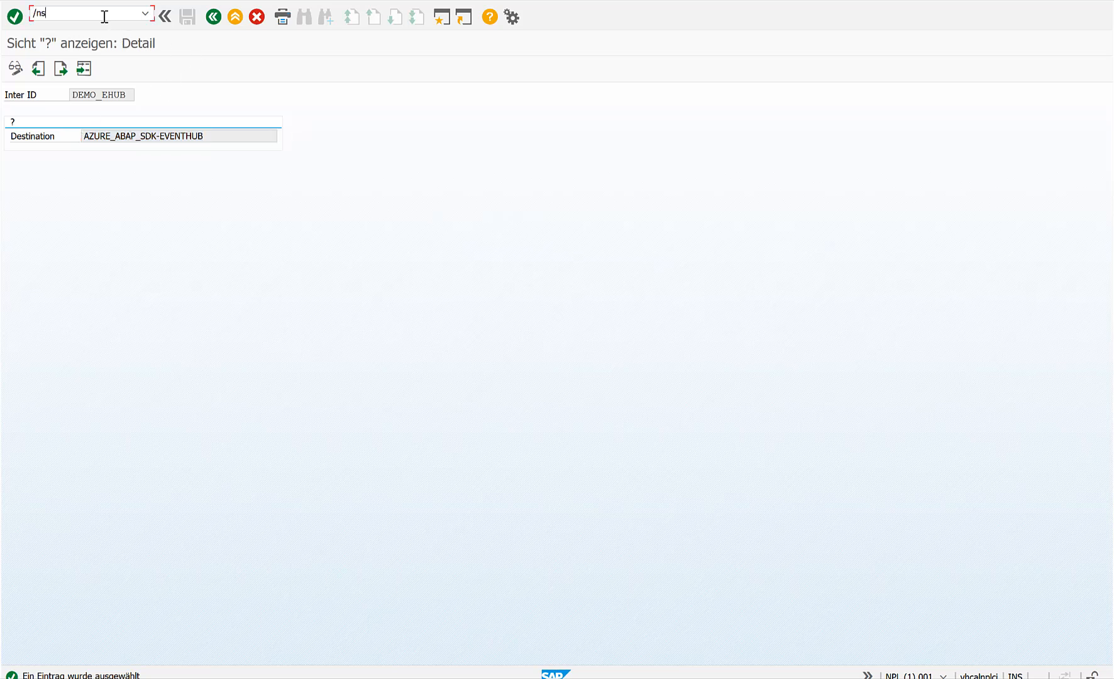
type("m59")
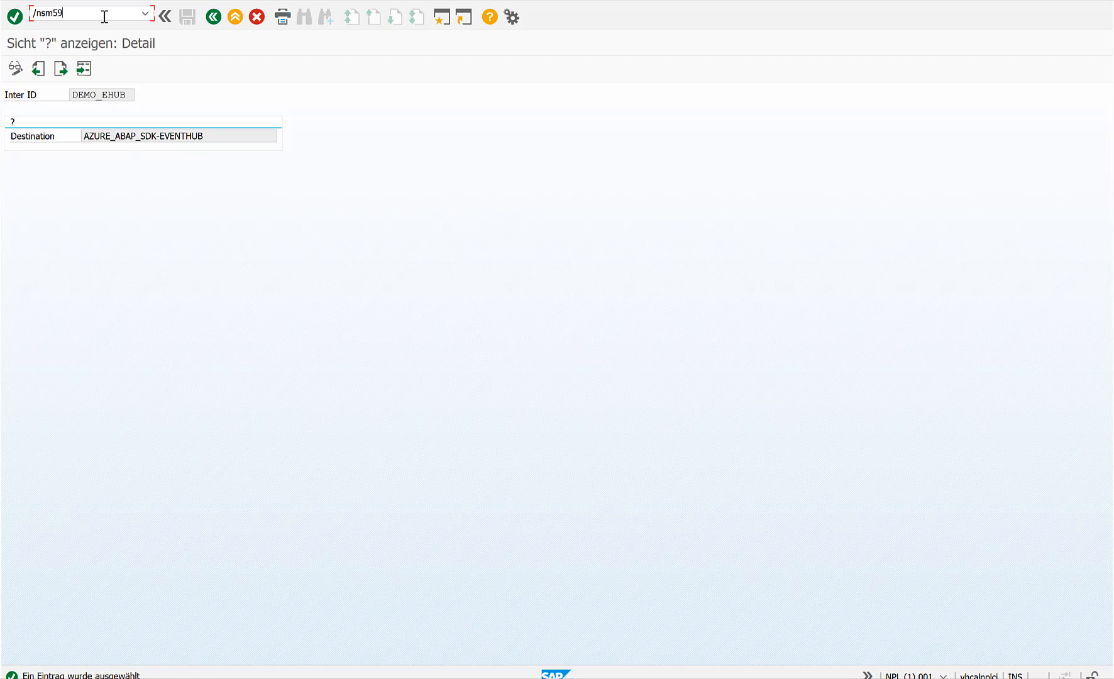
key("Enter")
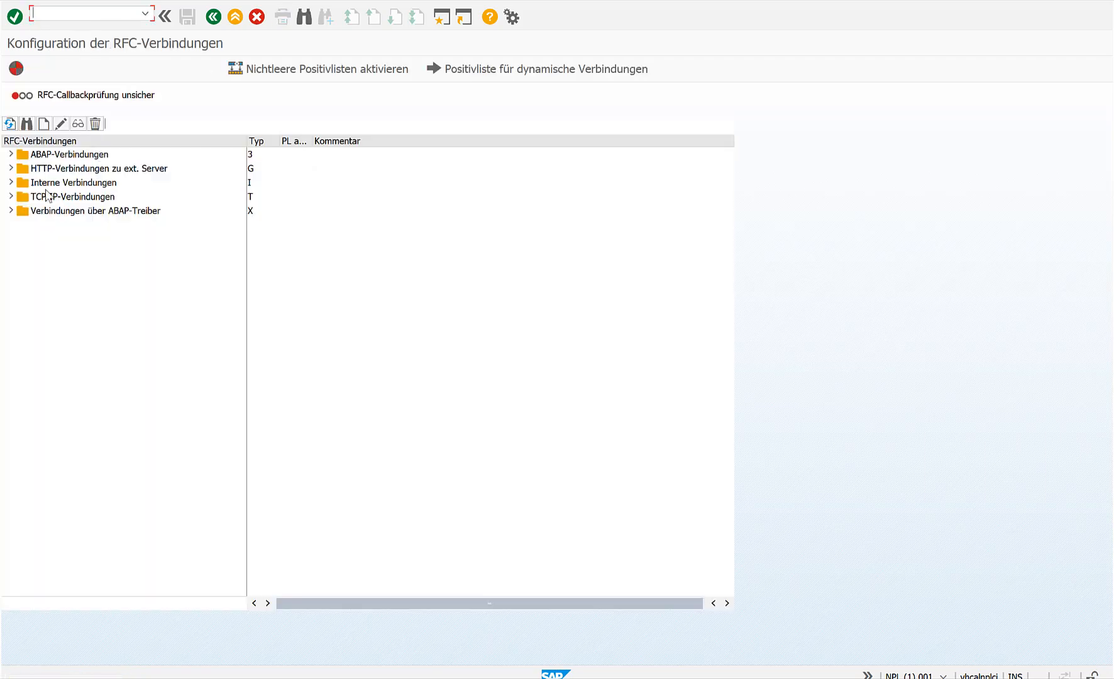
left_click(15, 167)
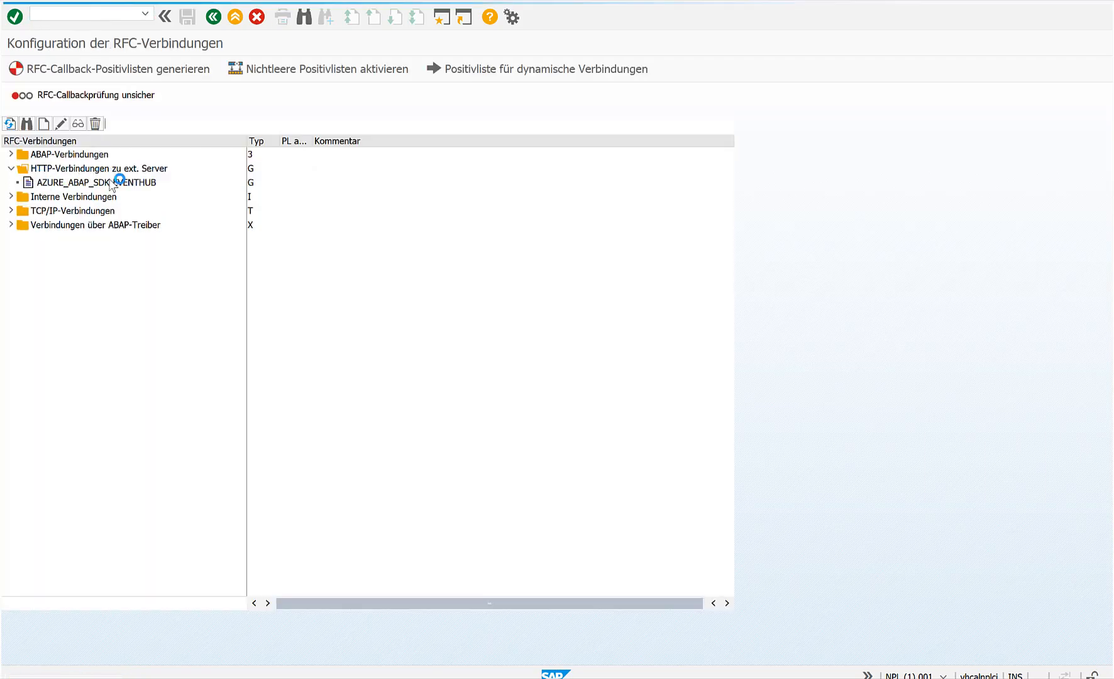
double_click(94, 183)
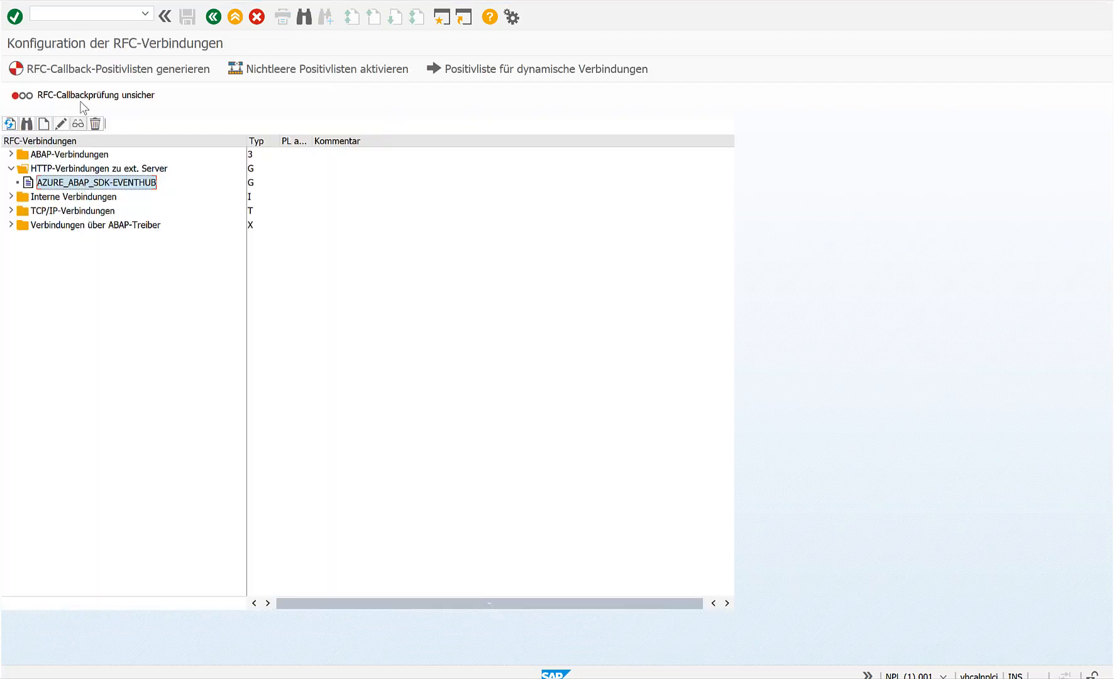
In SM30 display the ZADF_EHUB_POLICY table entries.
type("/nsm")
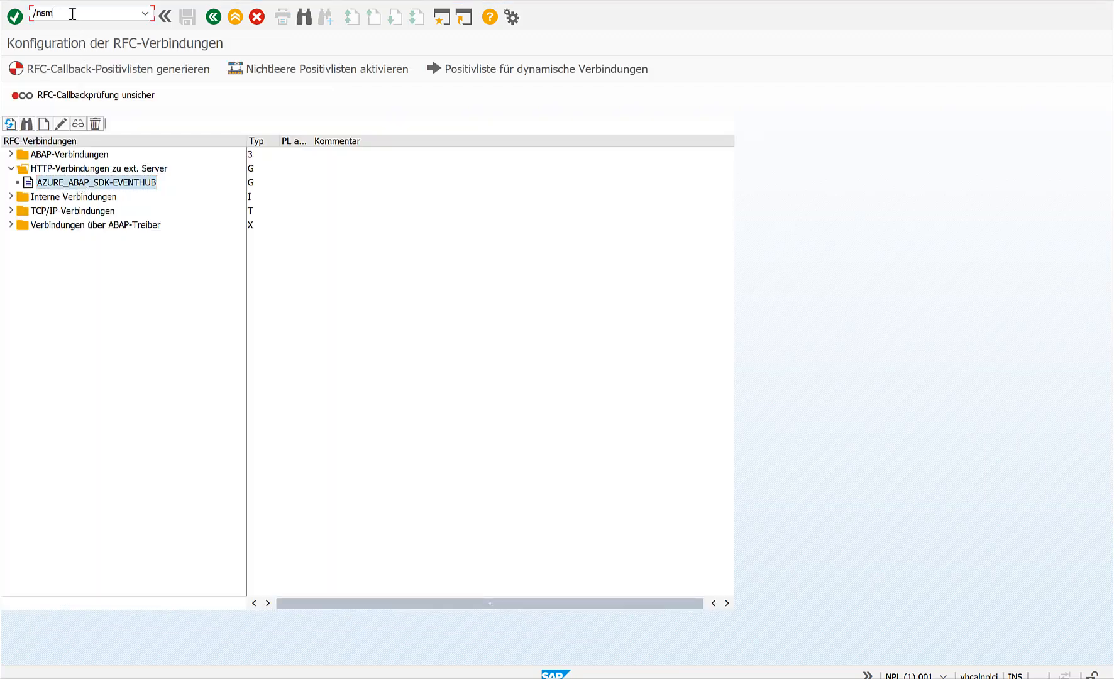
key("Enter")
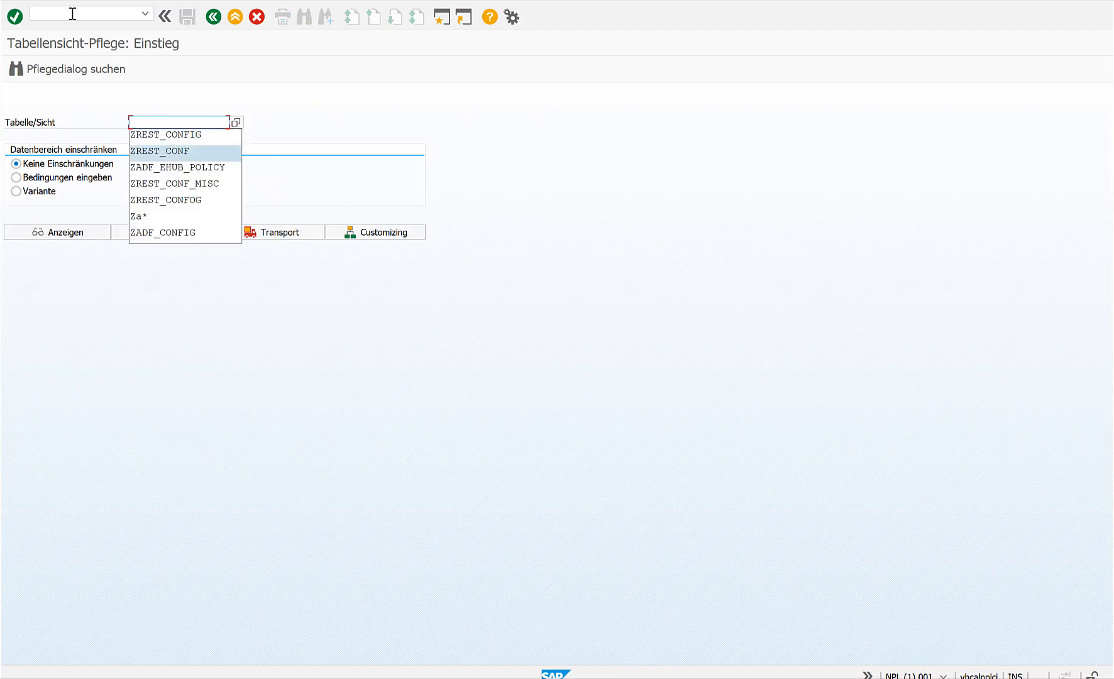
left_click(176, 167)
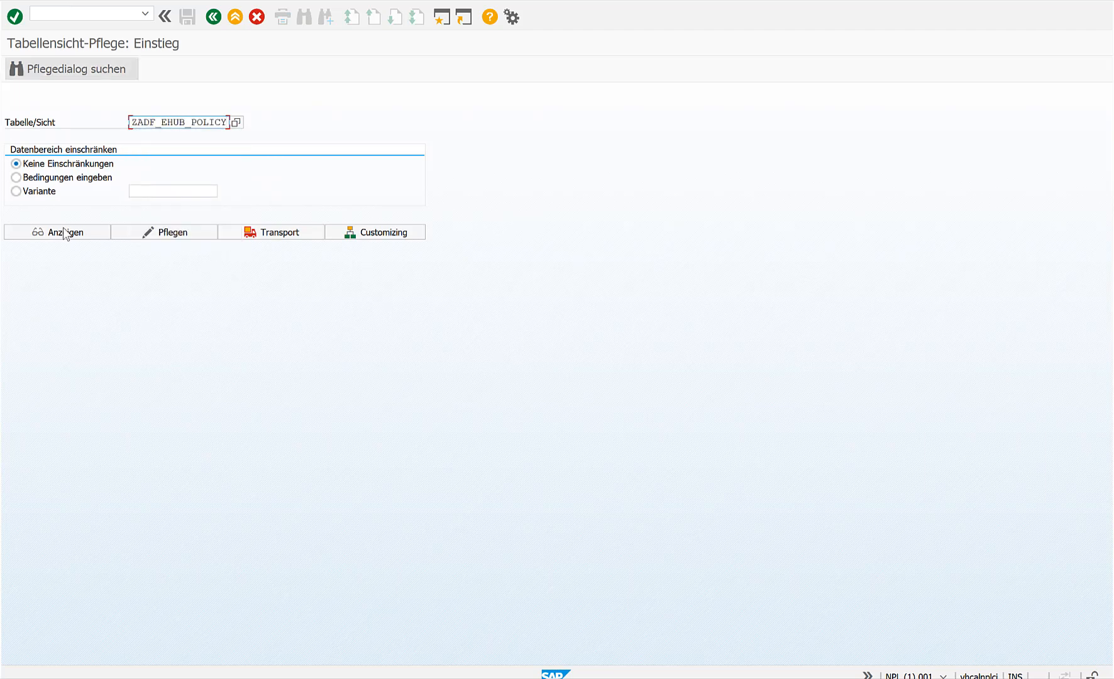
left_click(66, 232)
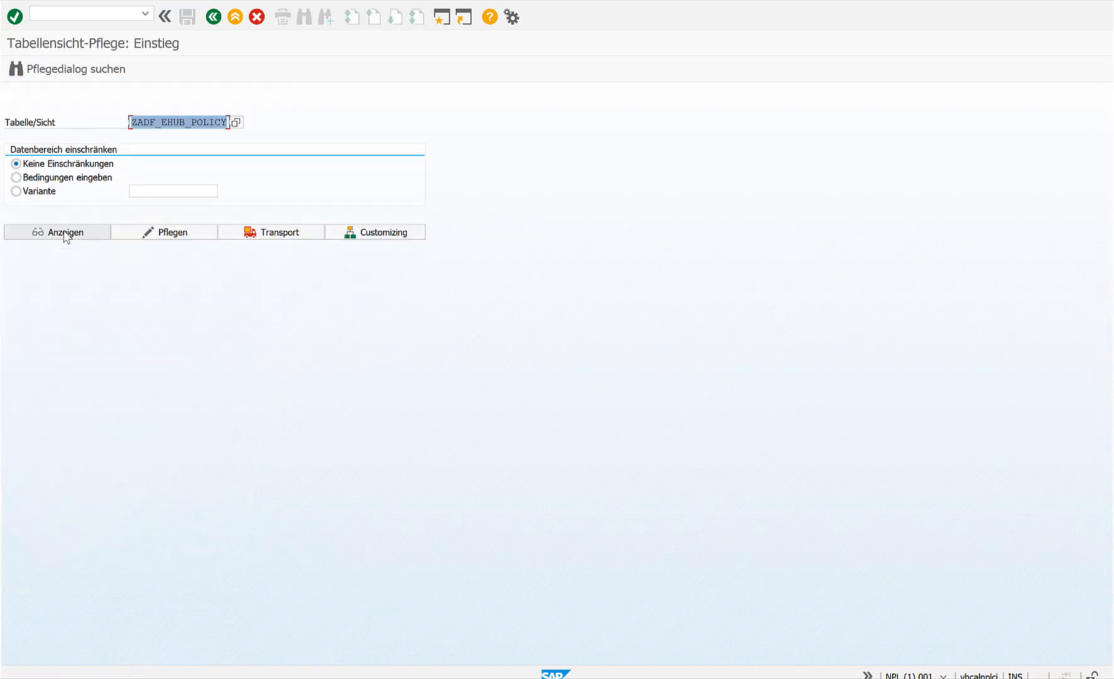
type("ZADF")
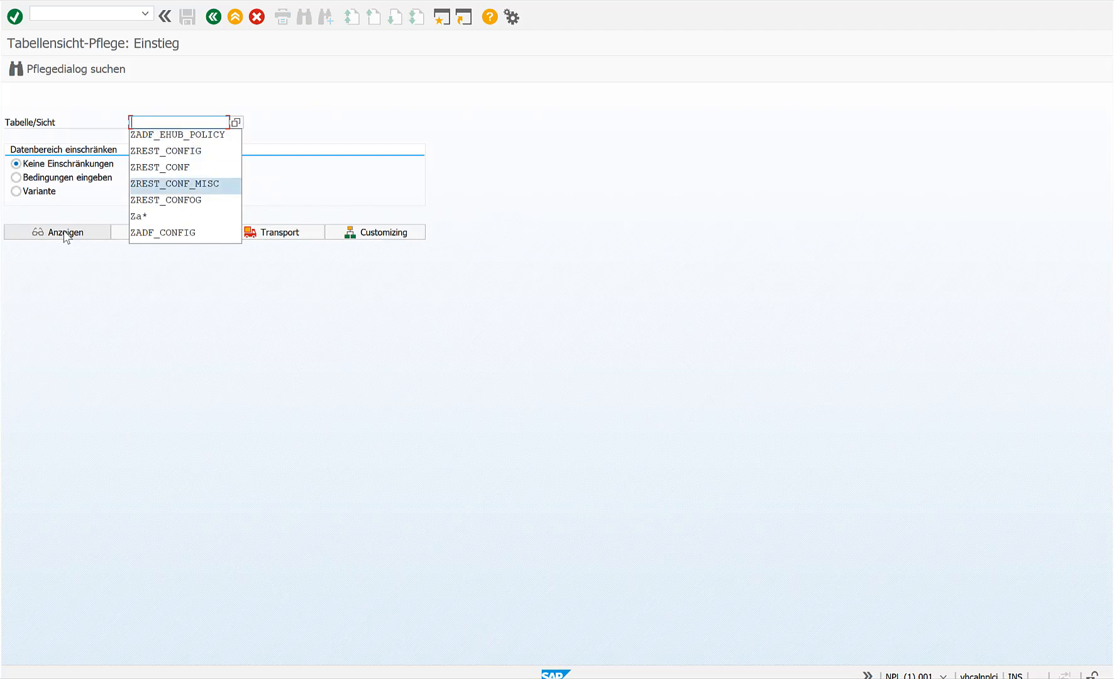
Display ZREST_CONF_MISC entry DEMO_EHUB with method POST, then head back via /ns38.
left_click(173, 184)
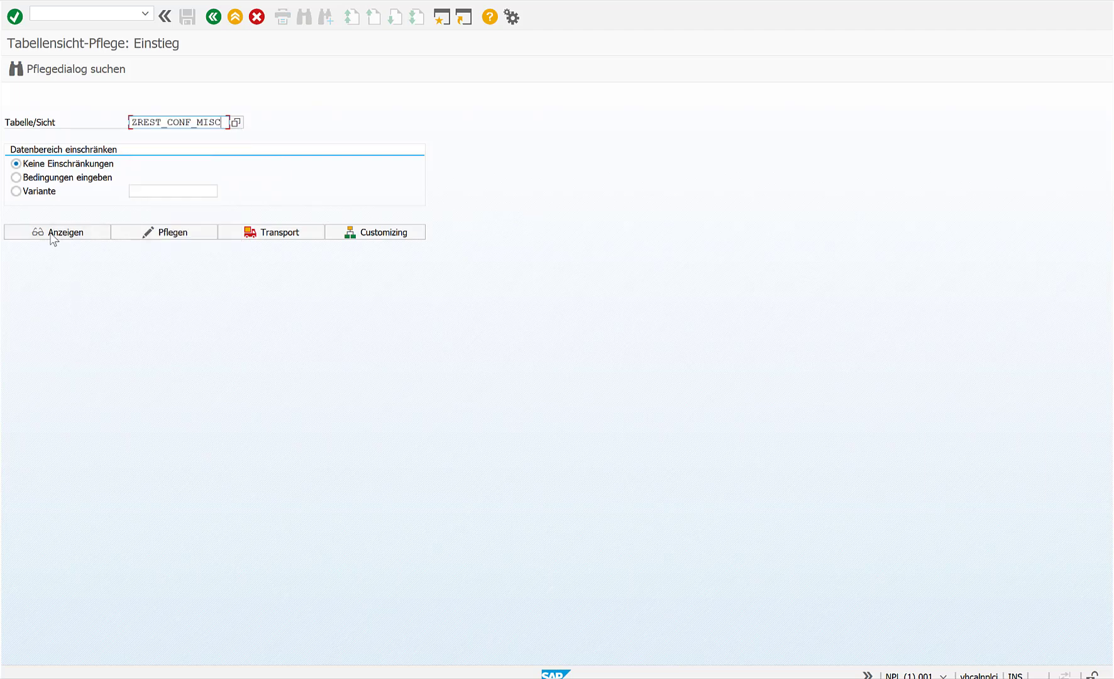
left_click(61, 232)
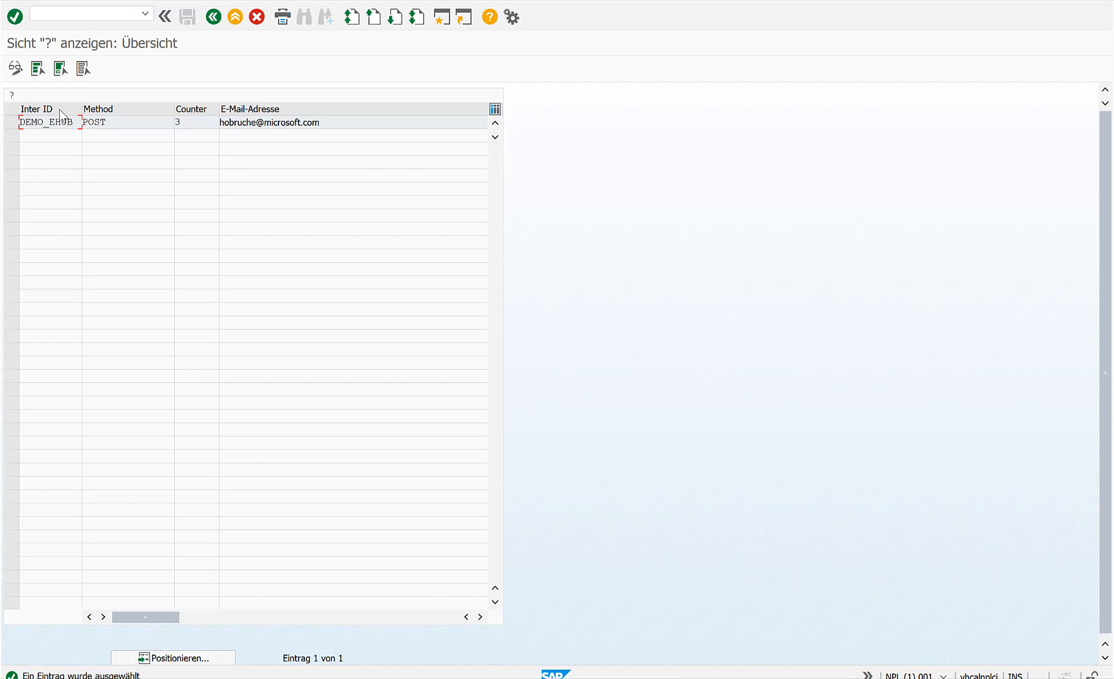
double_click(44, 122)
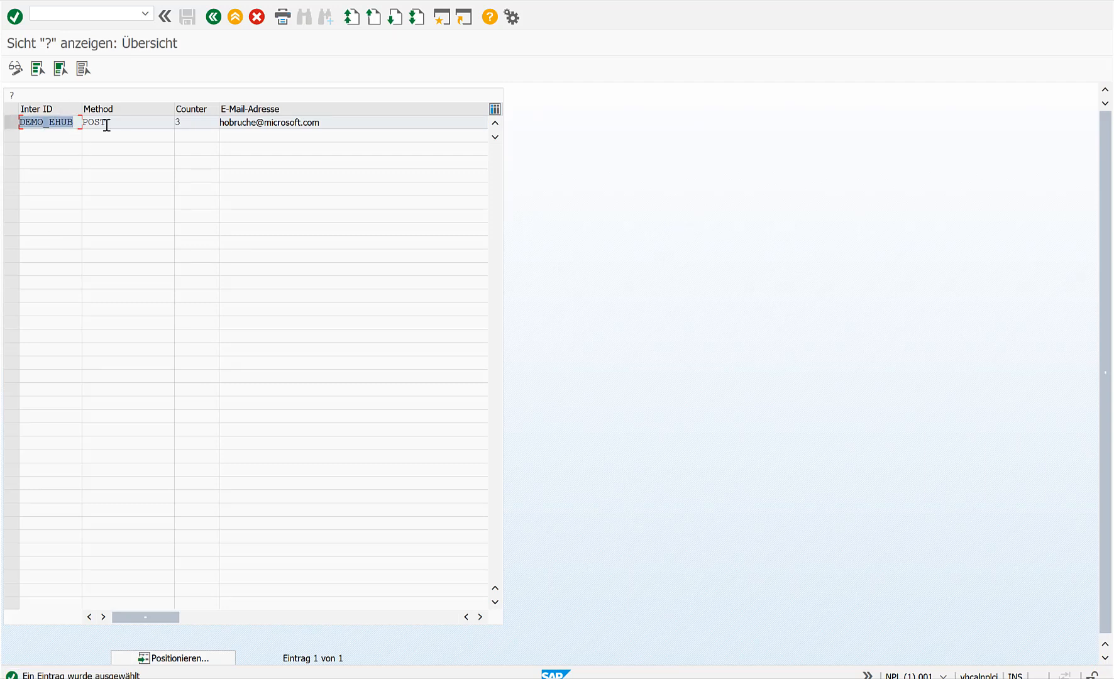
left_click(100, 122)
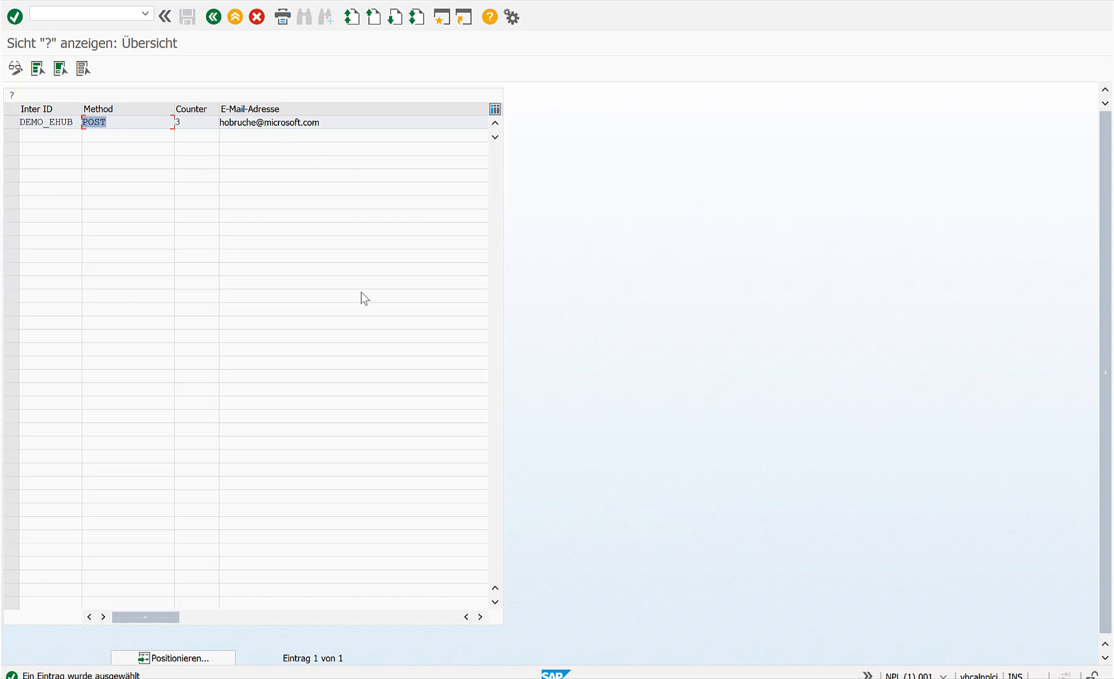
left_click(480, 634)
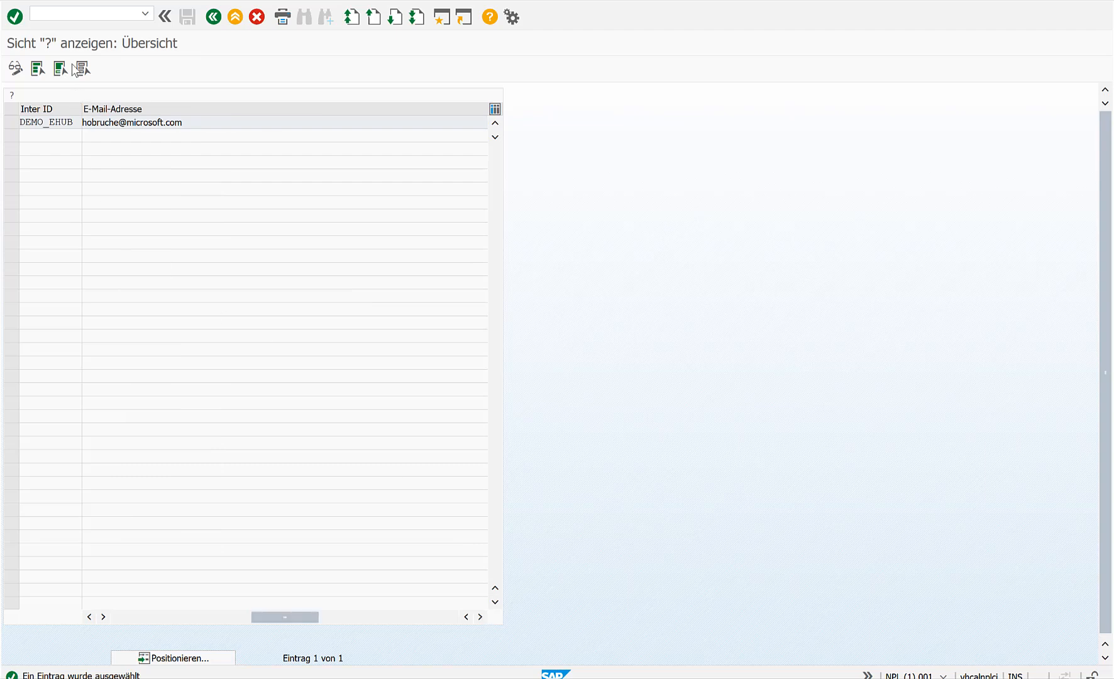
type("/ns38")
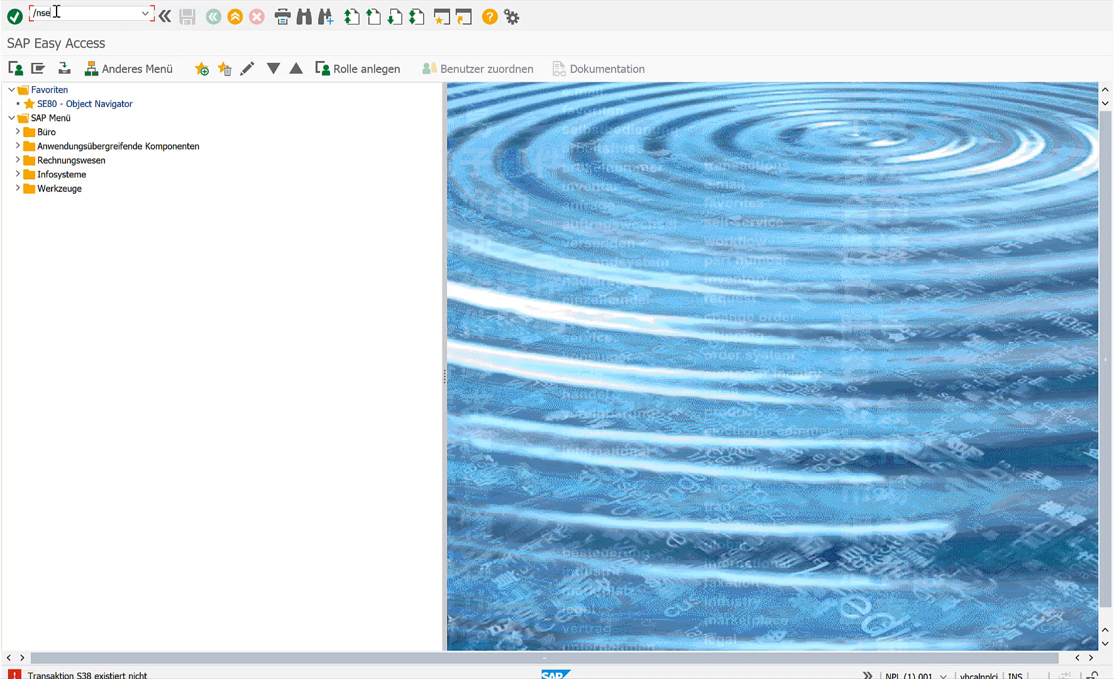
Display ZADF_DEMO_AZURE_EVENTHUB source and review the flight-data SELECT and JSON serialization.
key("Enter")
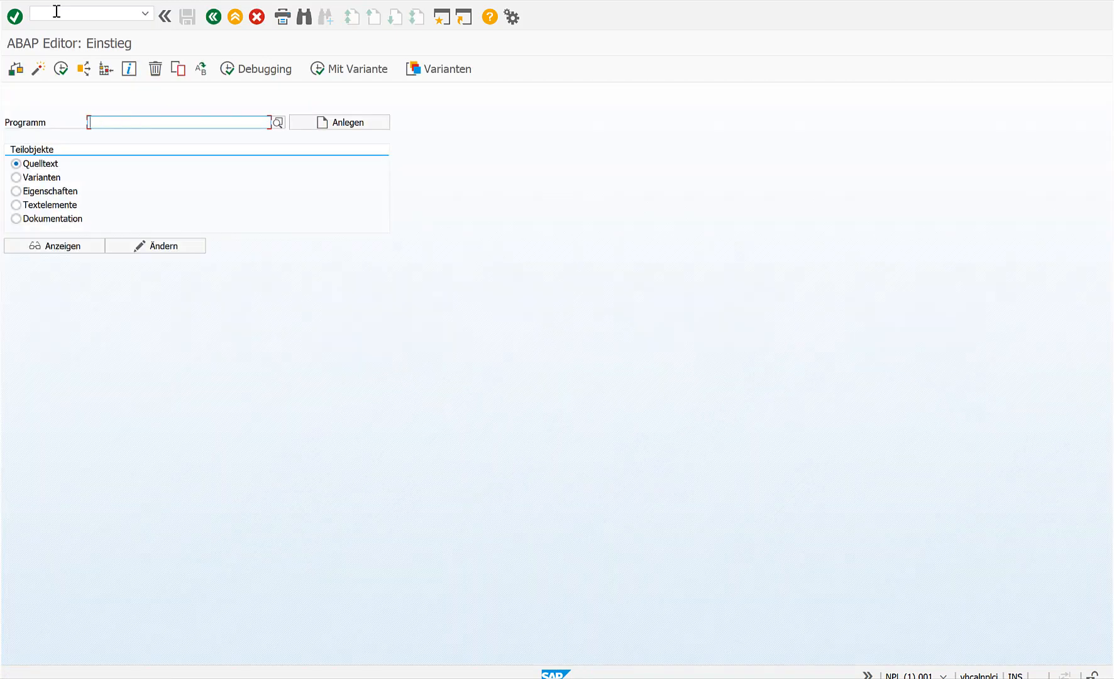
left_click(178, 122)
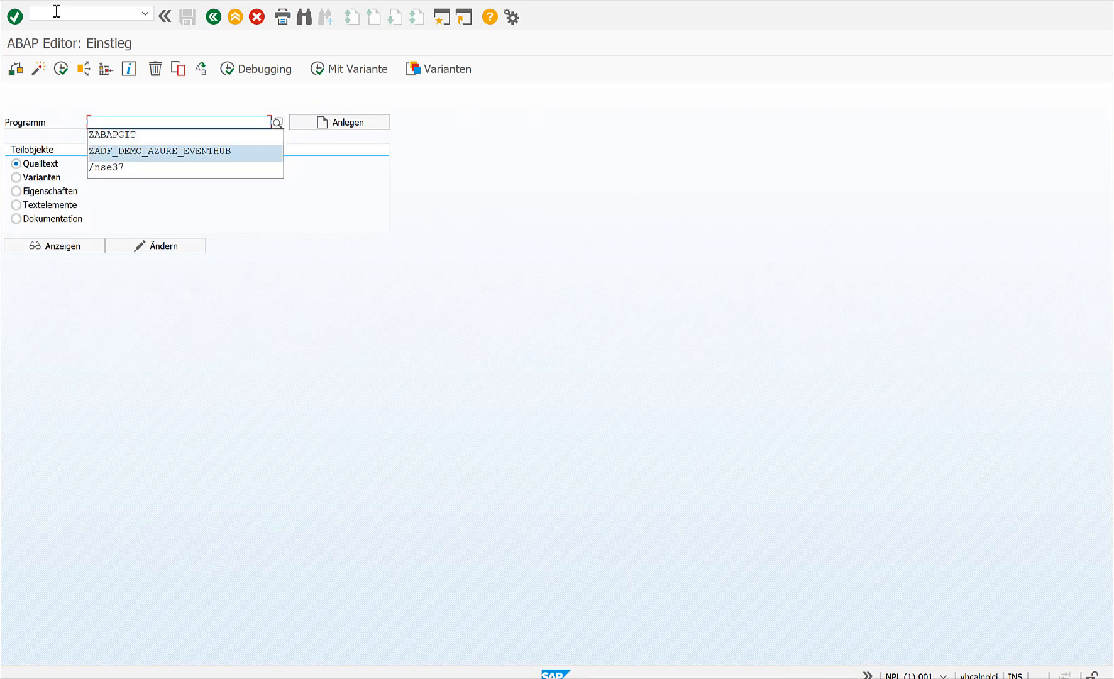
left_click(178, 150)
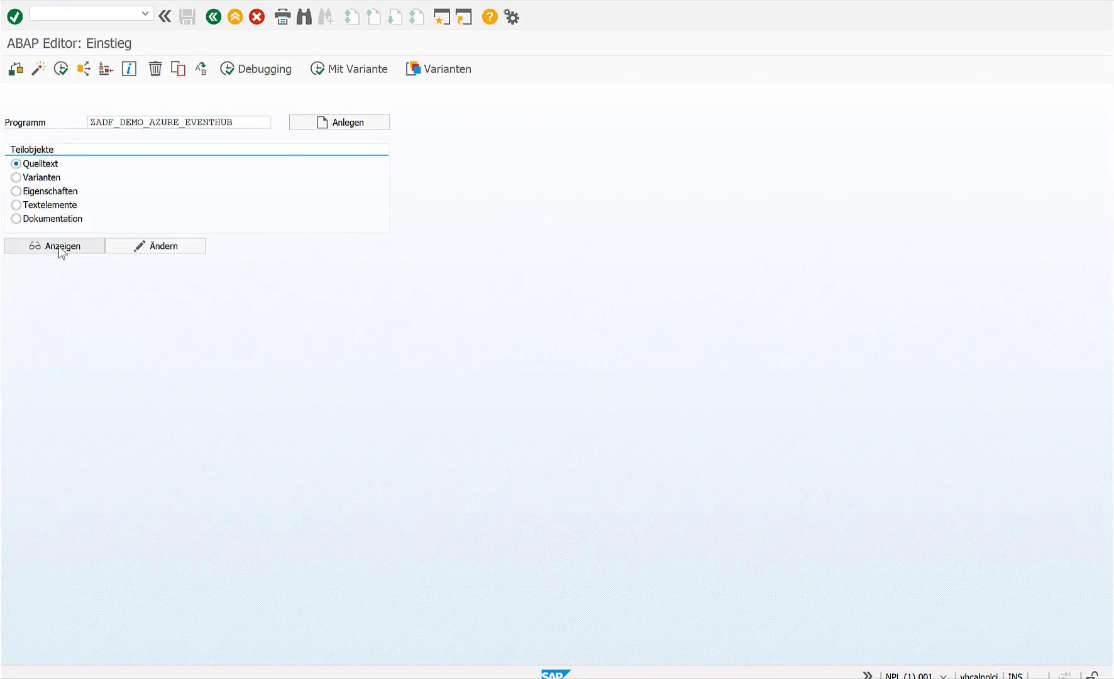
left_click(60, 245)
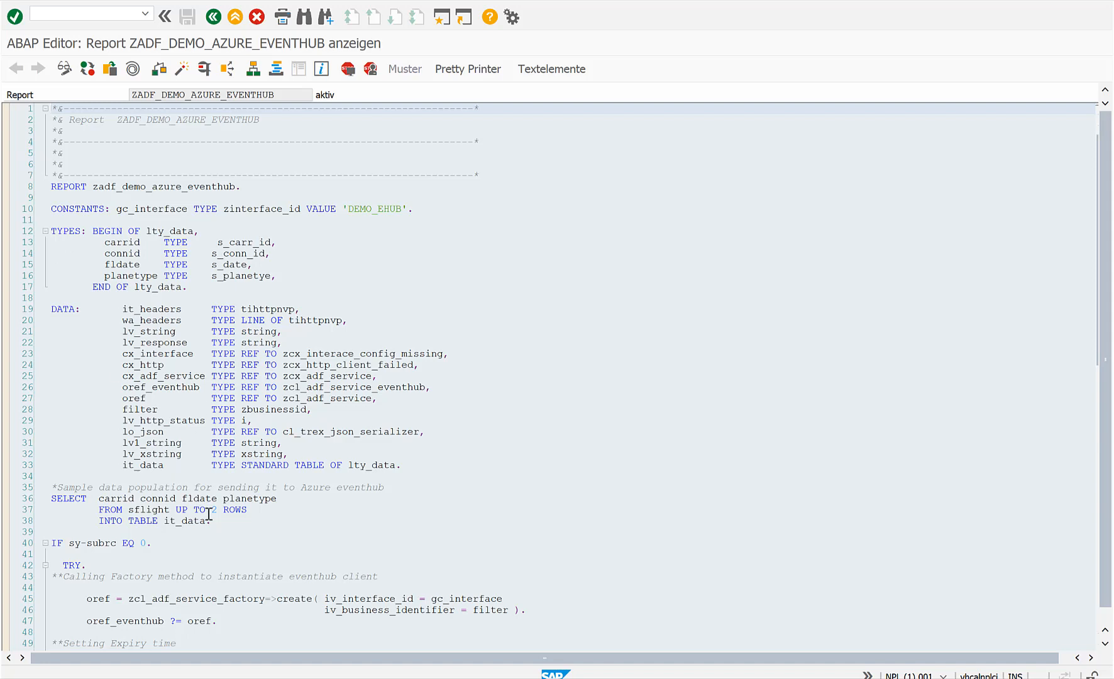
left_click_drag(52, 498, 210, 520)
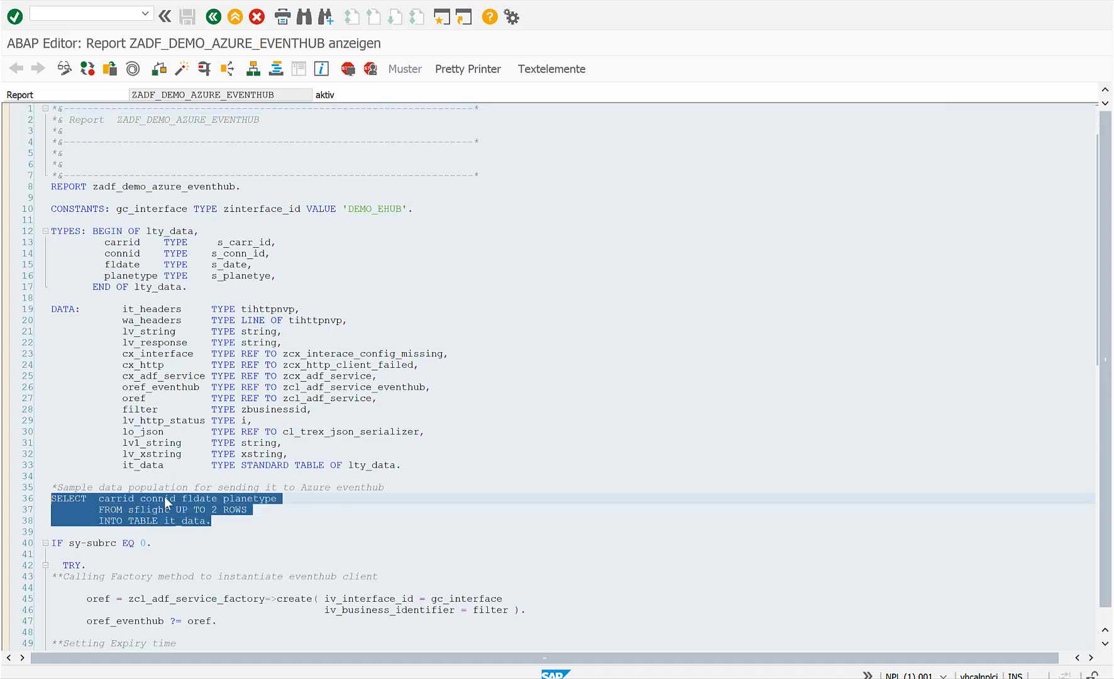
scroll("down", 3)
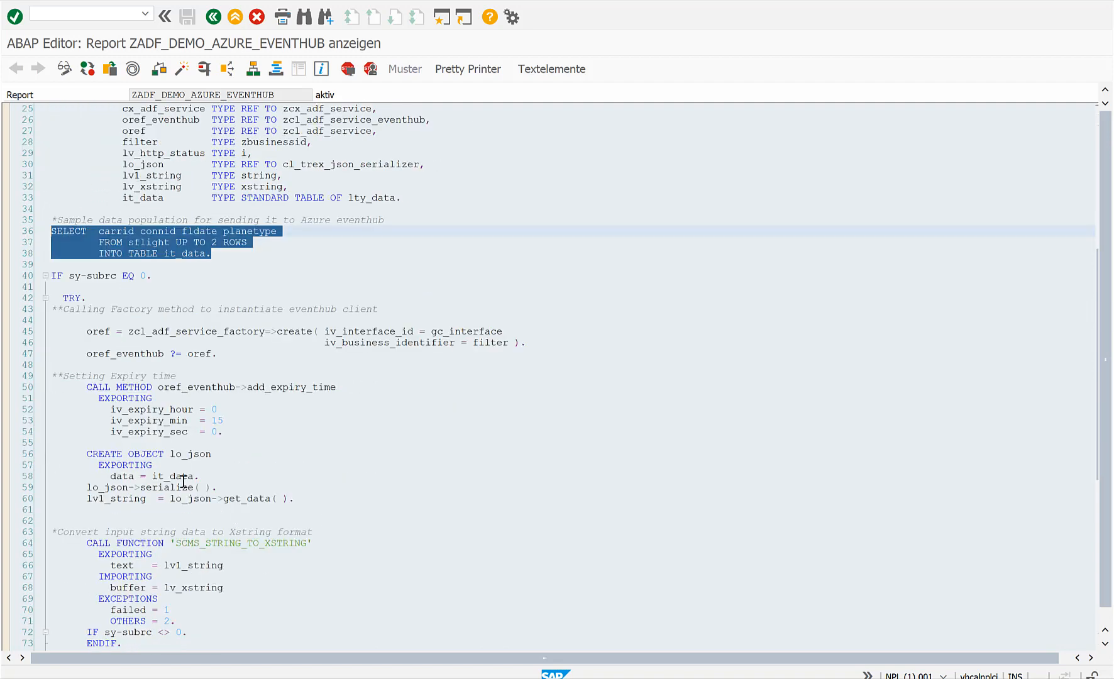
double_click(211, 386)
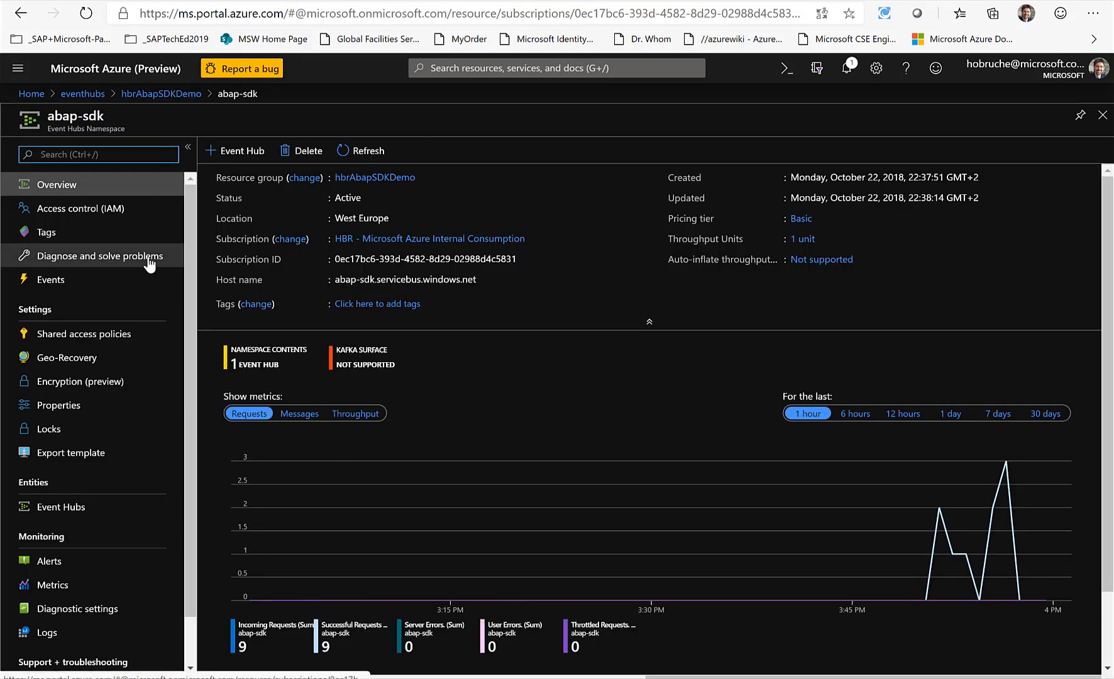
View the abap-sdk Event Hubs namespace overview with its request metrics chart.
double_click(76, 116)
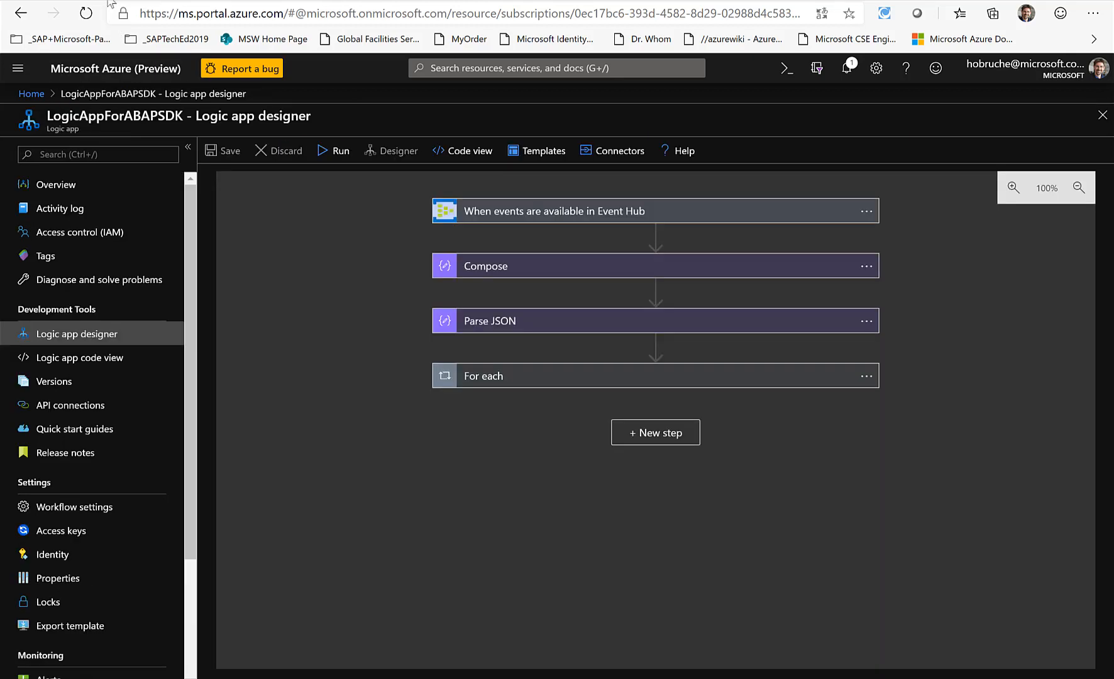
mouse_move(95, 345)
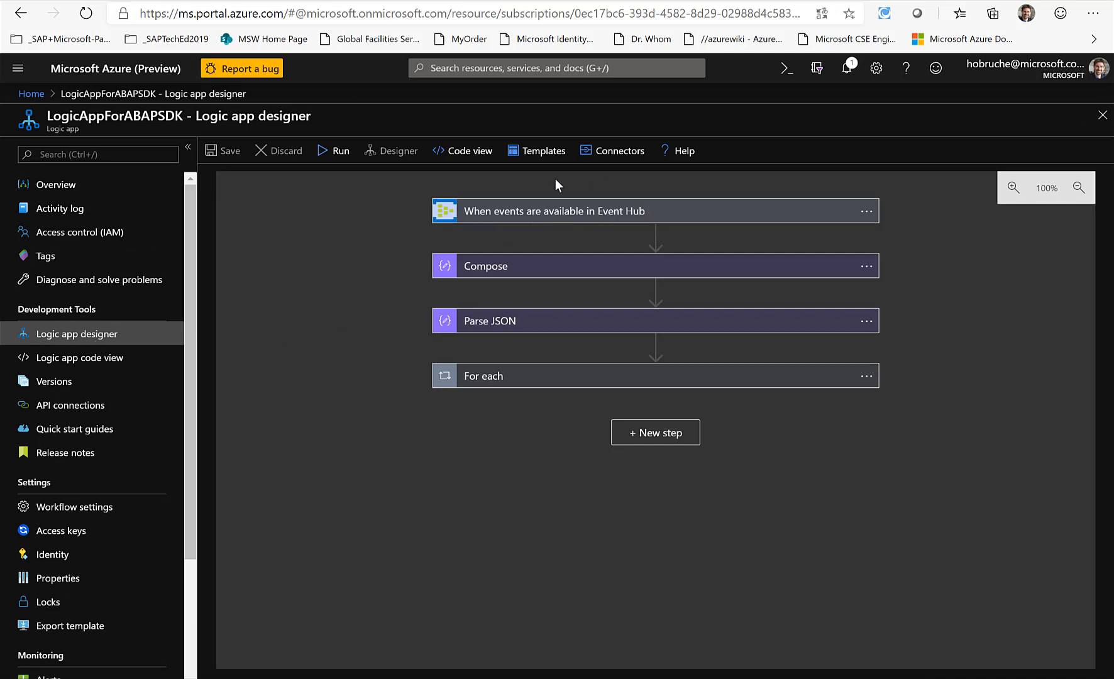
mouse_move(589, 218)
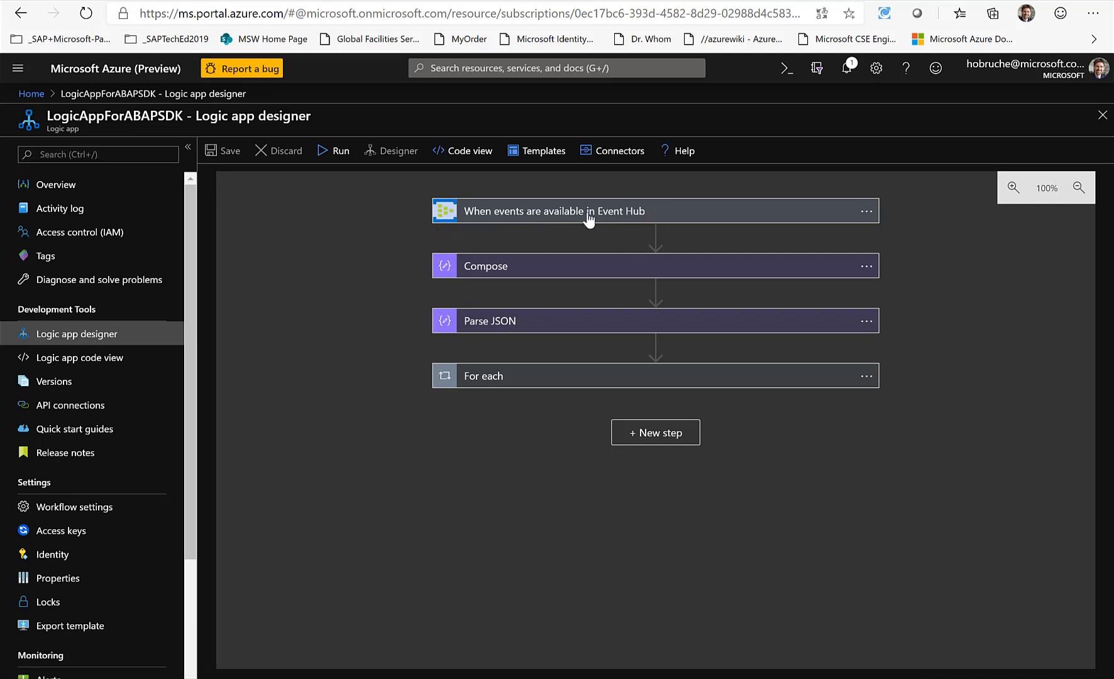
mouse_move(529, 273)
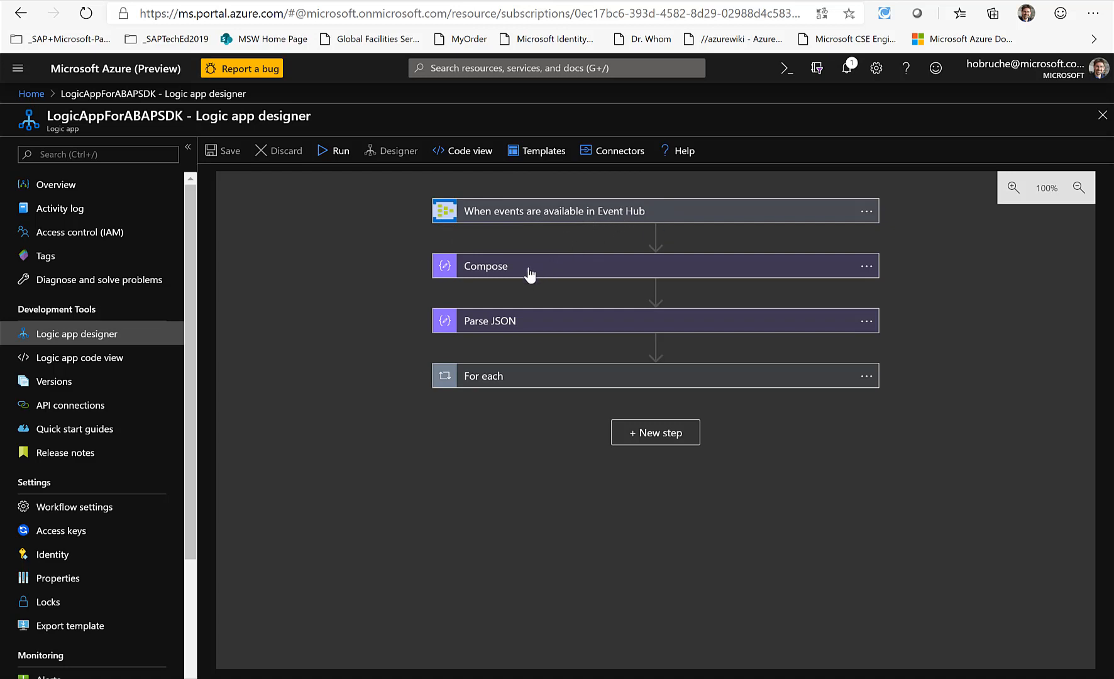
Expand the Compose and Parse JSON steps of LogicAppForABAPSDK to show the JSON schema.
left_click(485, 265)
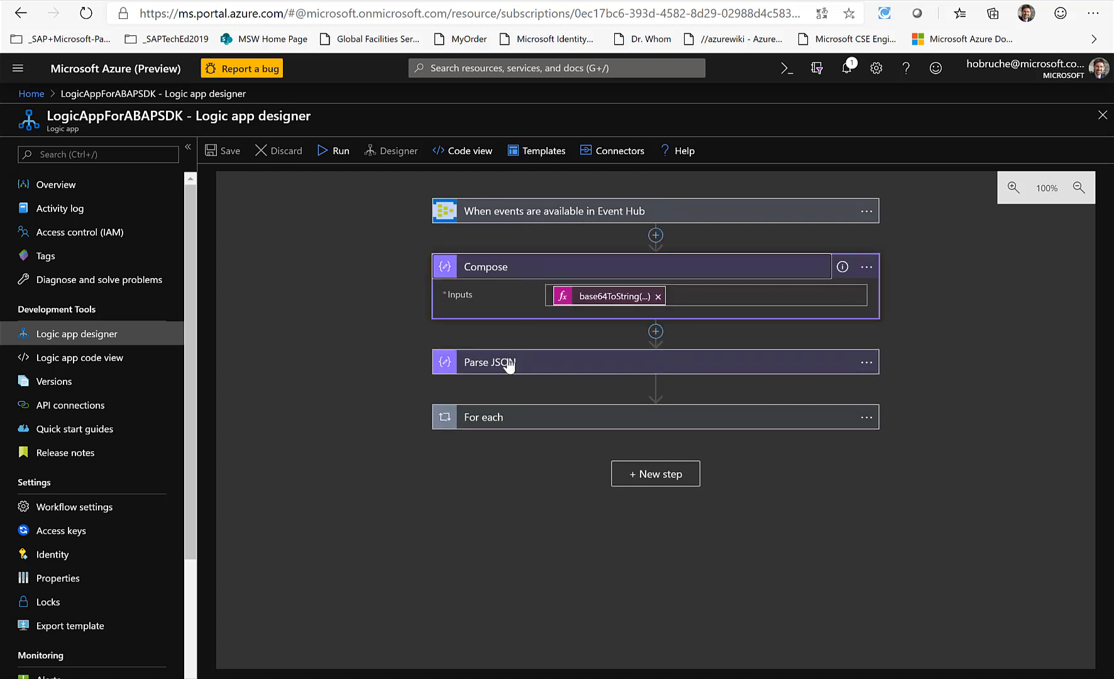
left_click(489, 362)
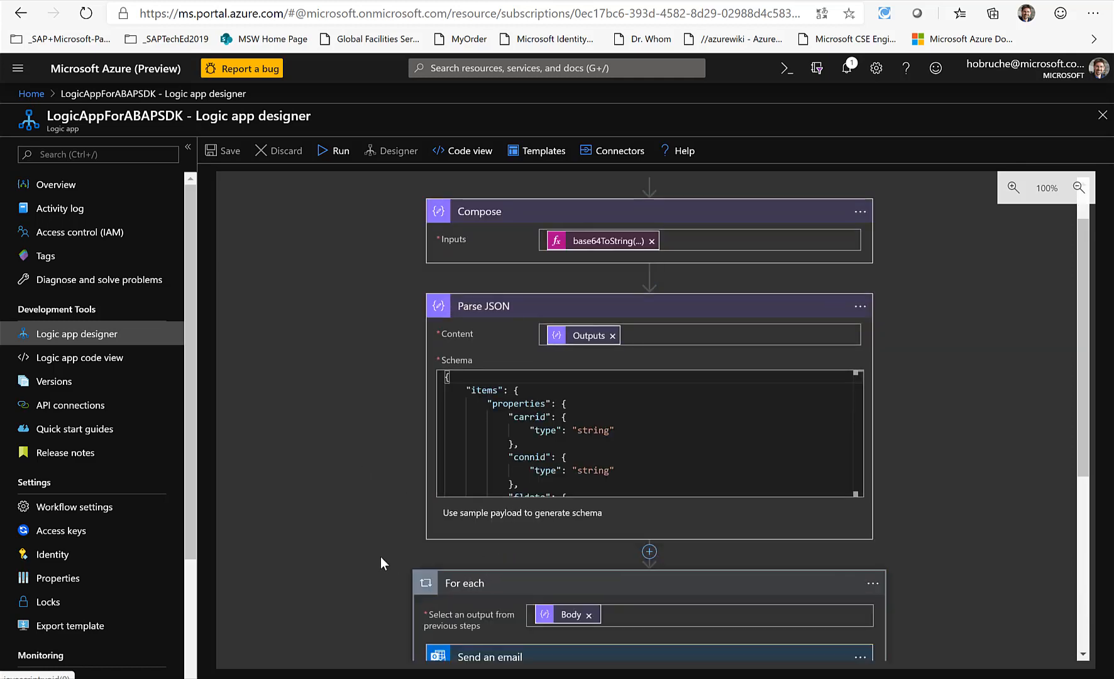
scroll("down", 3)
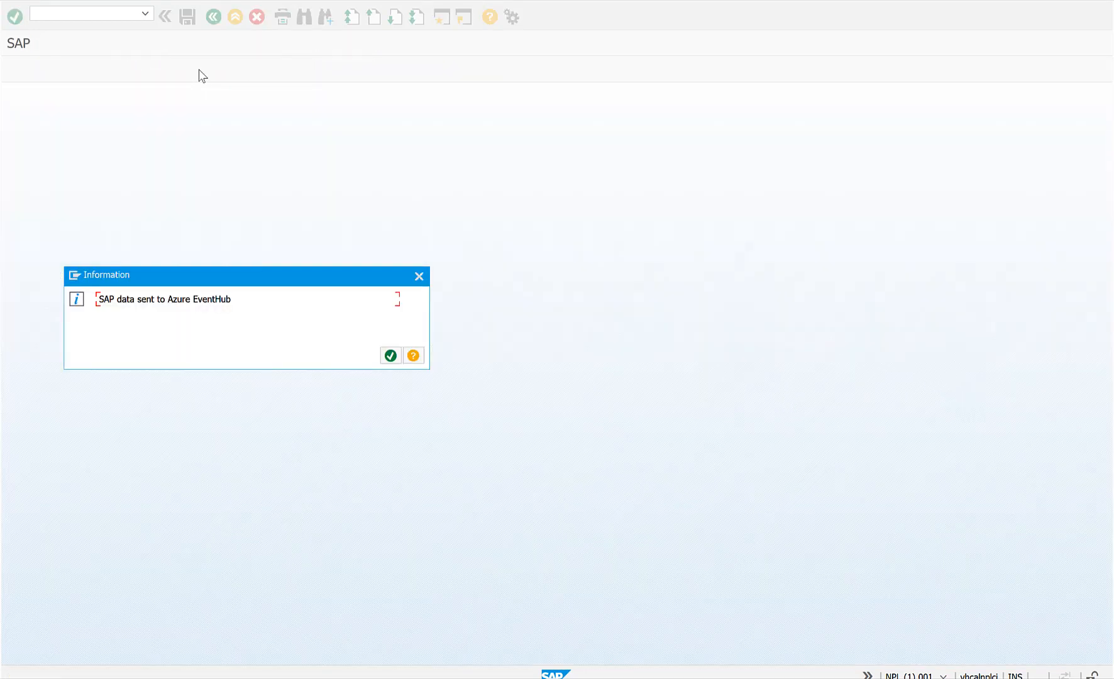
Acknowledge the information popup confirming SAP data was sent to Azure EventHub.
double_click(162, 299)
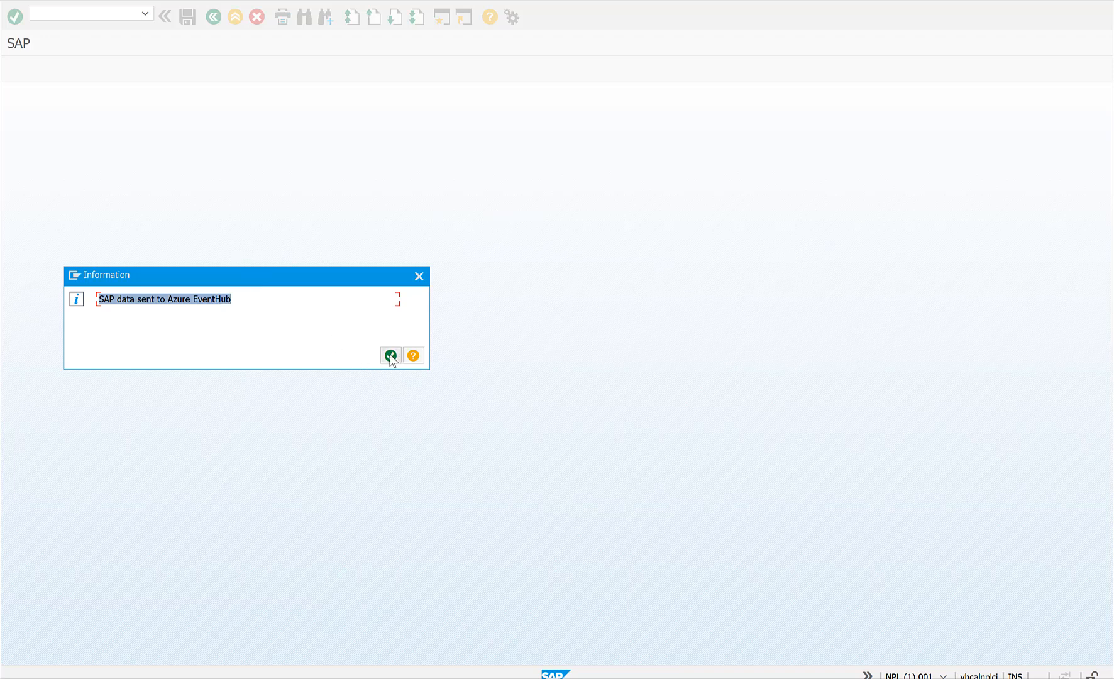
left_click(390, 354)
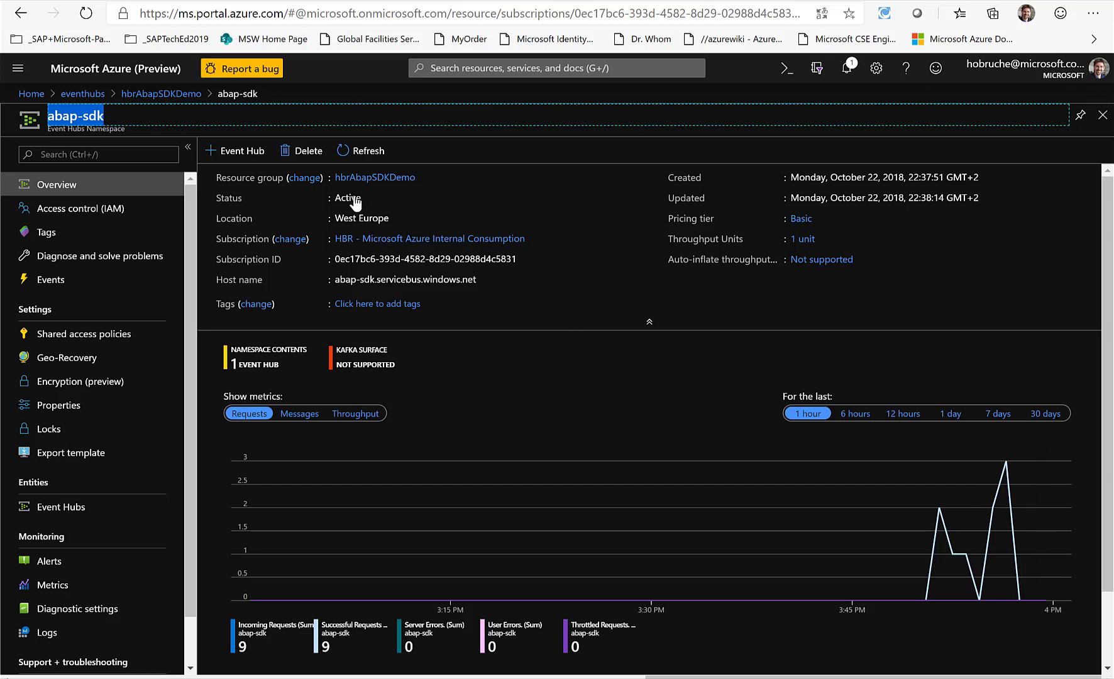
Refresh the abap-sdk namespace overview to pick up the newly arrived requests.
left_click(360, 150)
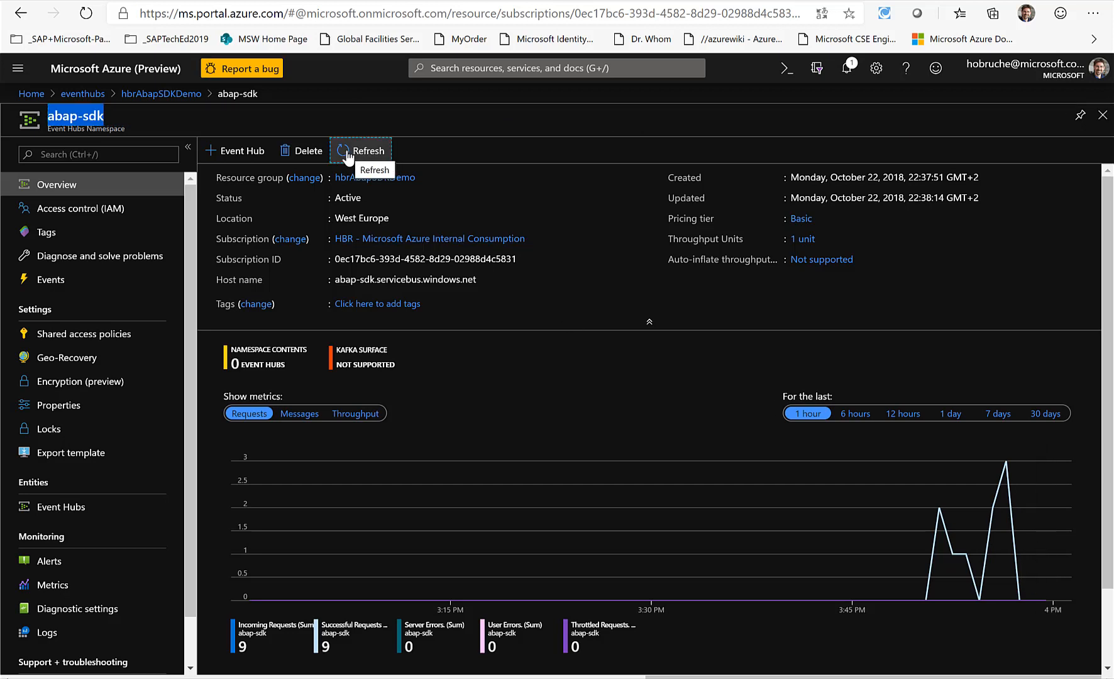
left_click(344, 150)
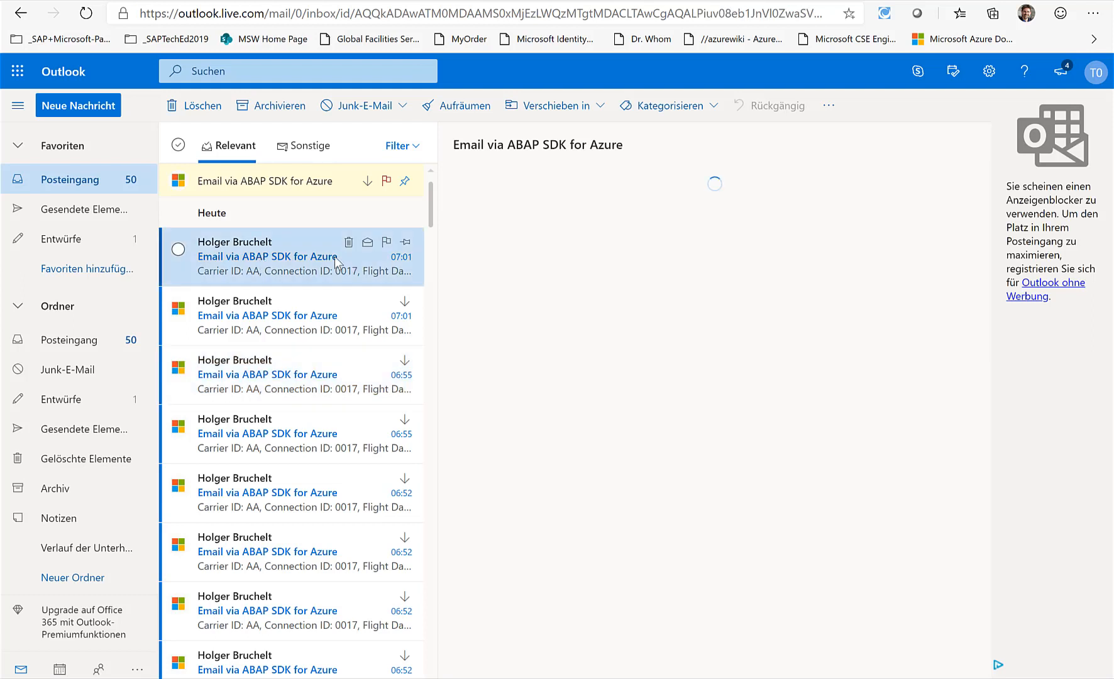
View the newest 'Email via ABAP SDK for Azure' message and highlight its flight details (AA, 0017, 747-400).
left_click(286, 257)
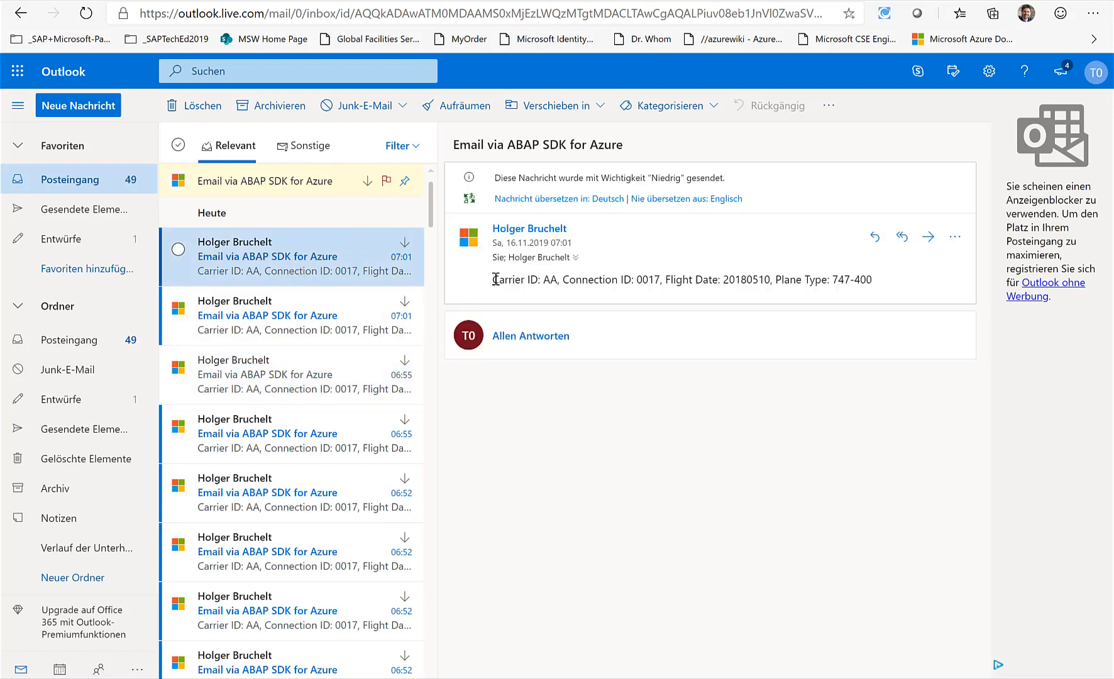
left_click_drag(493, 278, 602, 278)
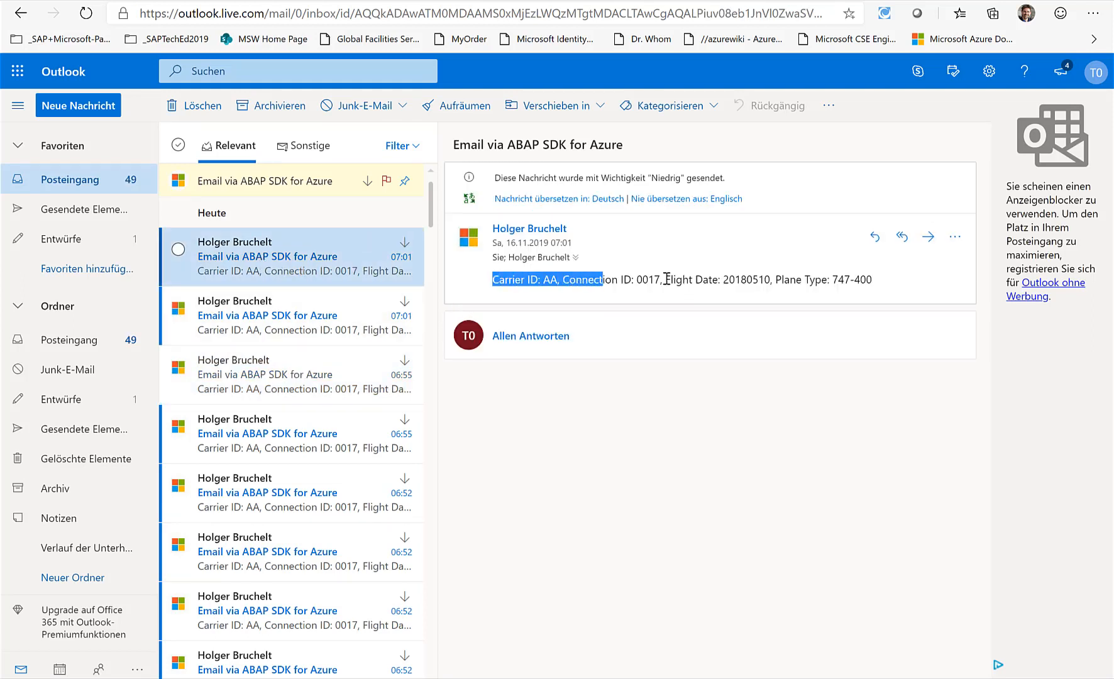